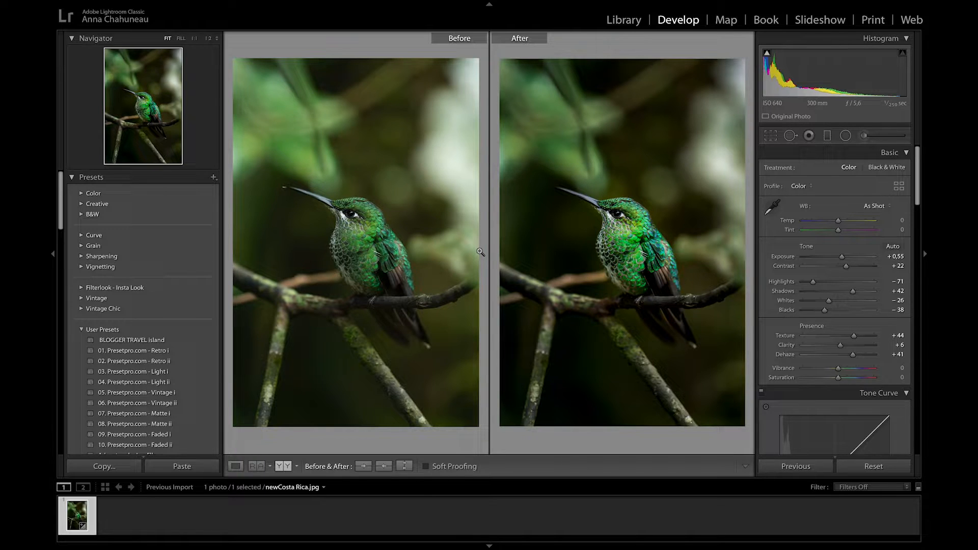
Step: Show the photo alone in Loupe view and reset all Basic adjustments to zero
left_click(235, 466)
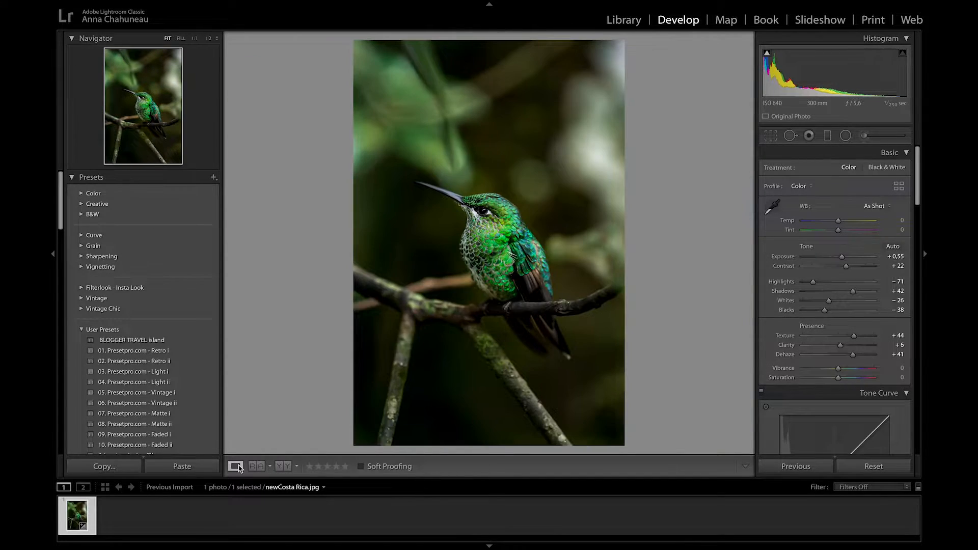
left_click(281, 465)
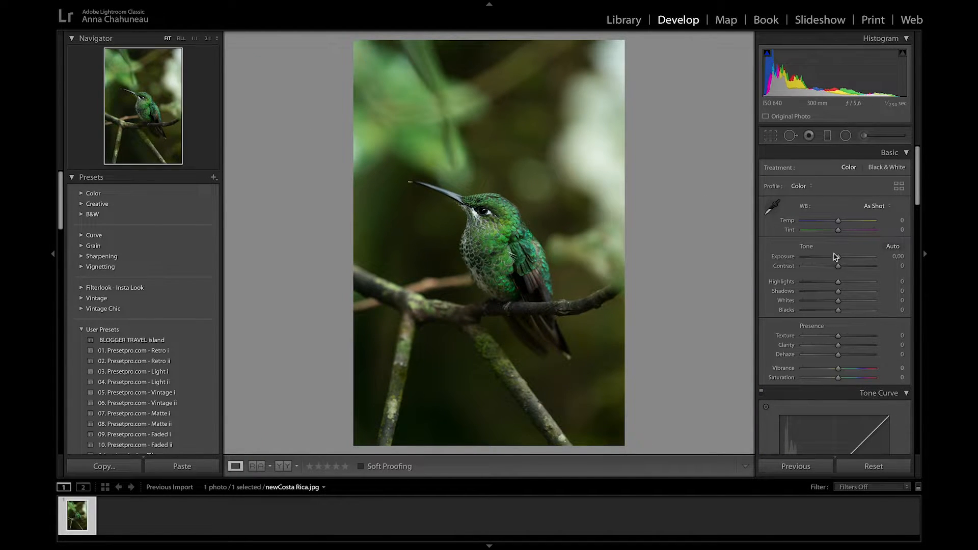
Step: Set Exposure to +0.30 and Contrast to +22
left_click_drag(838, 257, 840, 257)
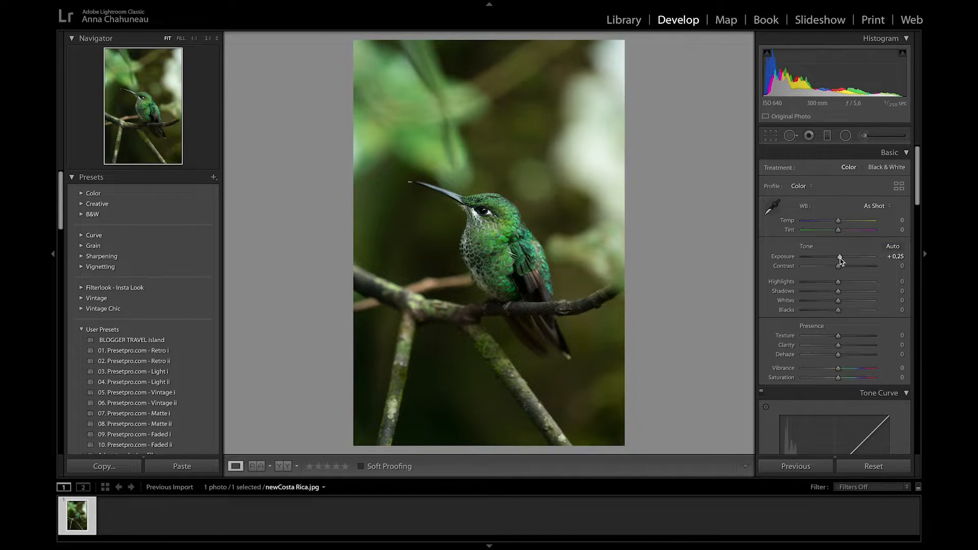
left_click_drag(839, 257, 840, 257)
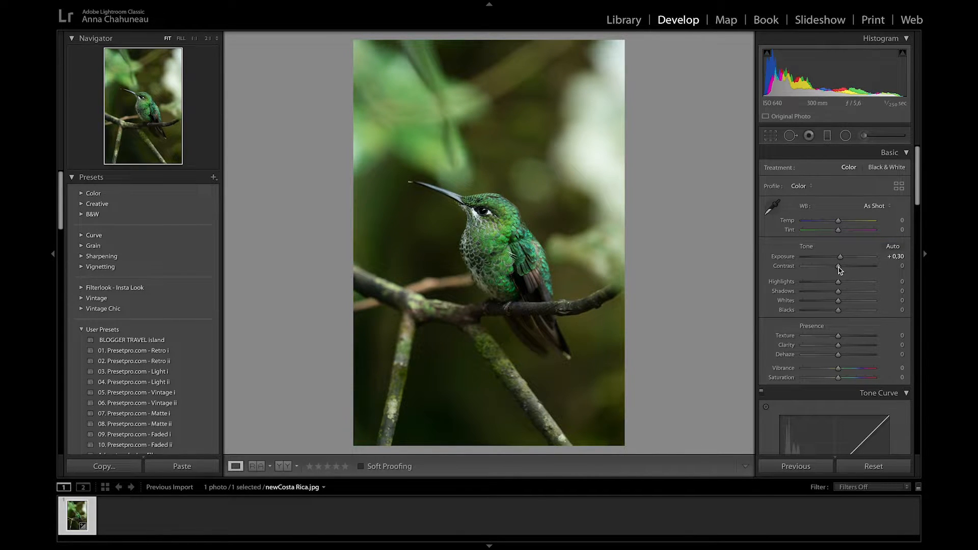
left_click_drag(838, 266, 852, 266)
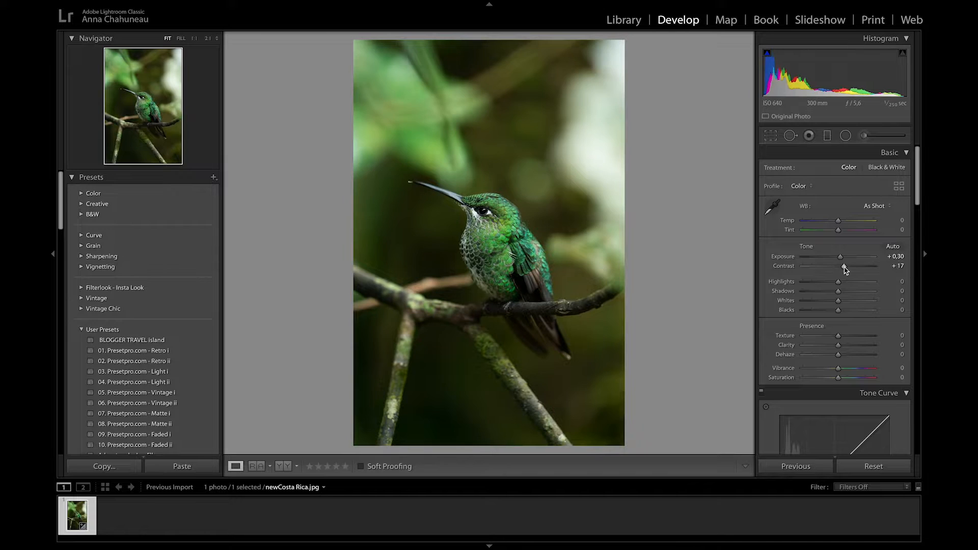
left_click_drag(838, 266, 848, 266)
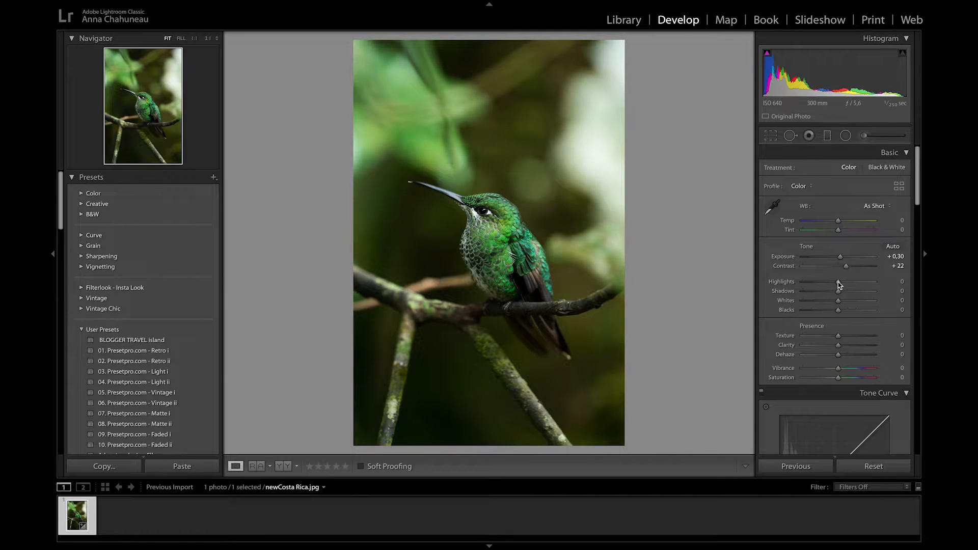
Step: Pull Highlights down to -71 and lift Shadows to +42
left_click_drag(838, 284, 823, 284)
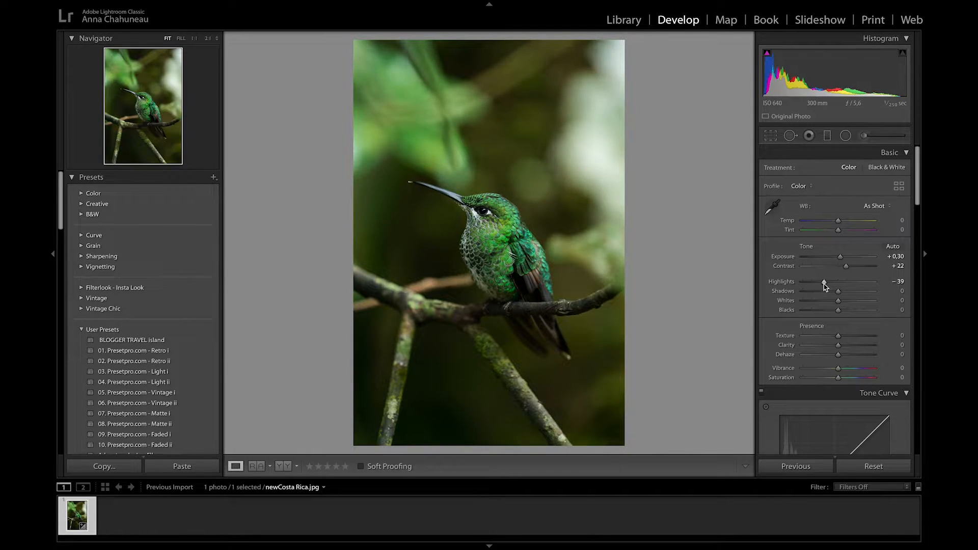
left_click_drag(823, 281, 812, 282)
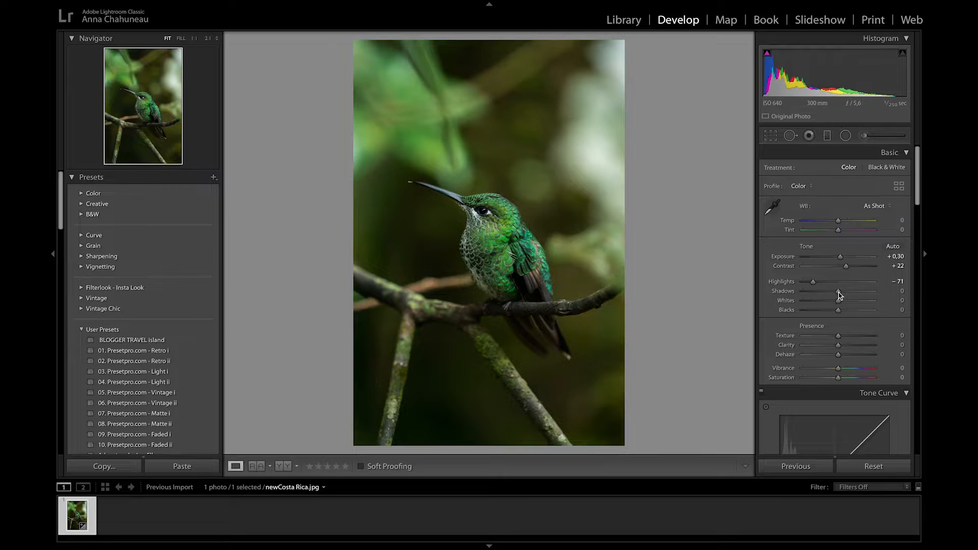
left_click_drag(837, 291, 840, 292)
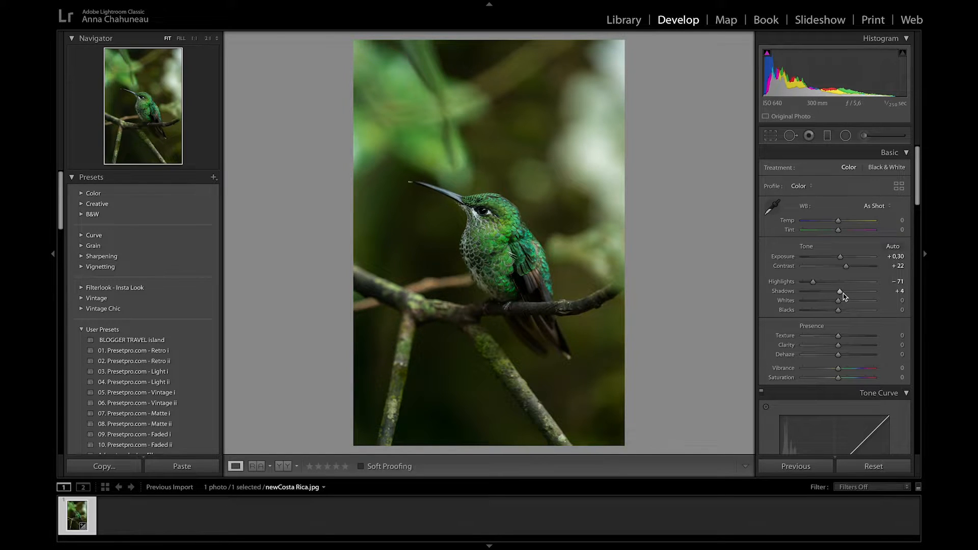
left_click_drag(838, 292, 849, 292)
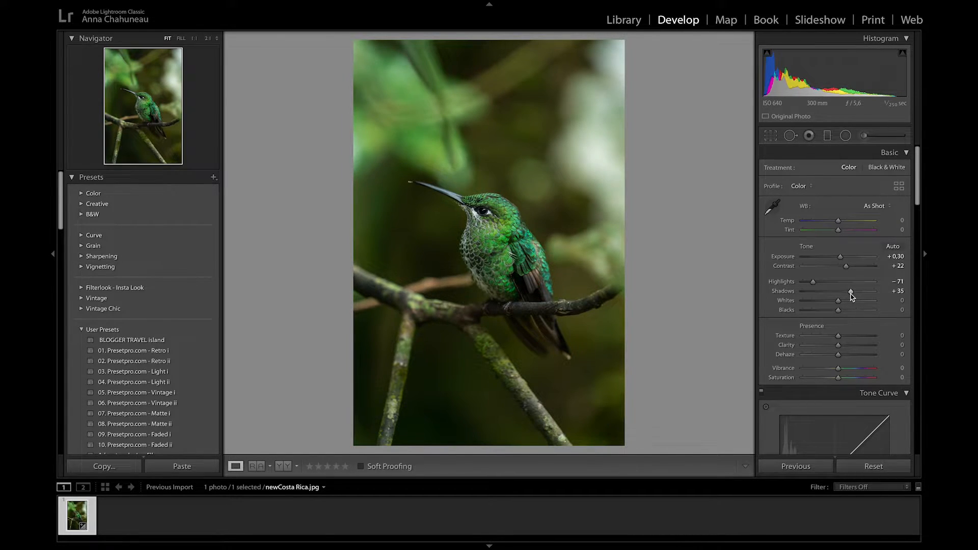
left_click_drag(850, 292, 858, 291)
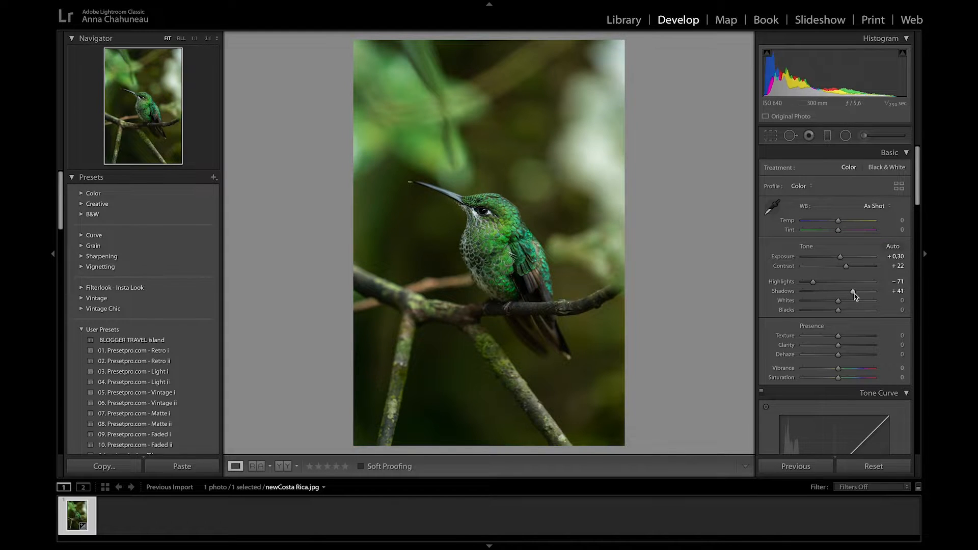
Step: Lower Whites to -26 and Blacks to -38, then check against the original
left_click_drag(839, 301, 830, 300)
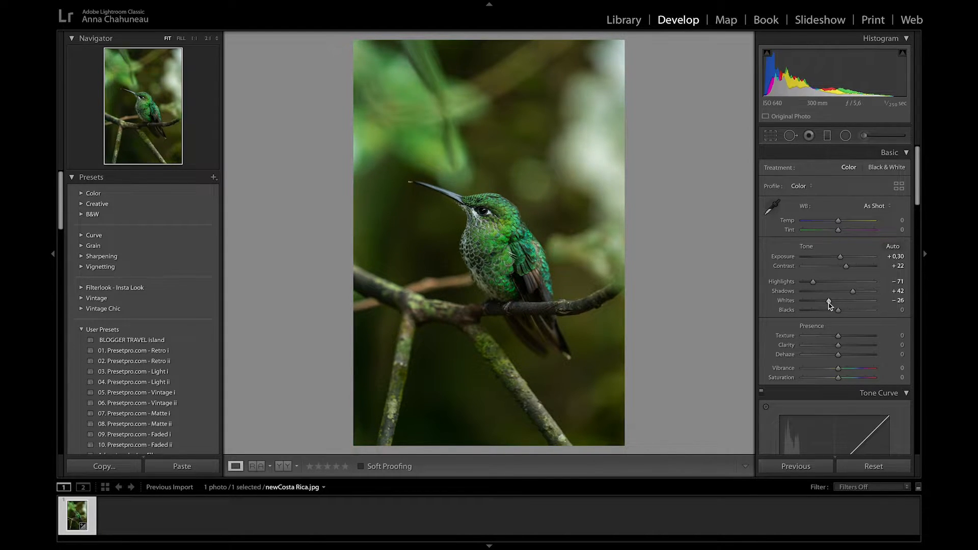
left_click_drag(839, 310, 827, 310)
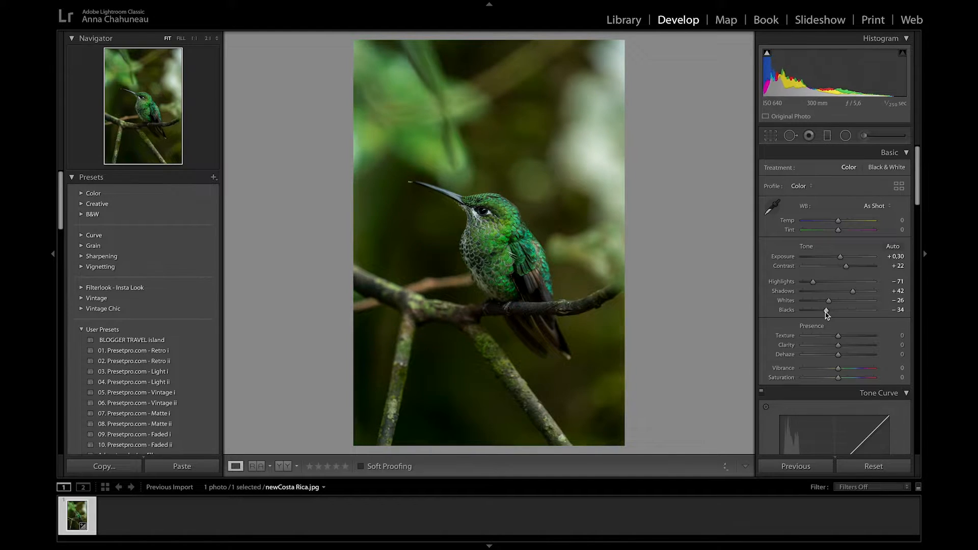
left_click_drag(825, 309, 823, 309)
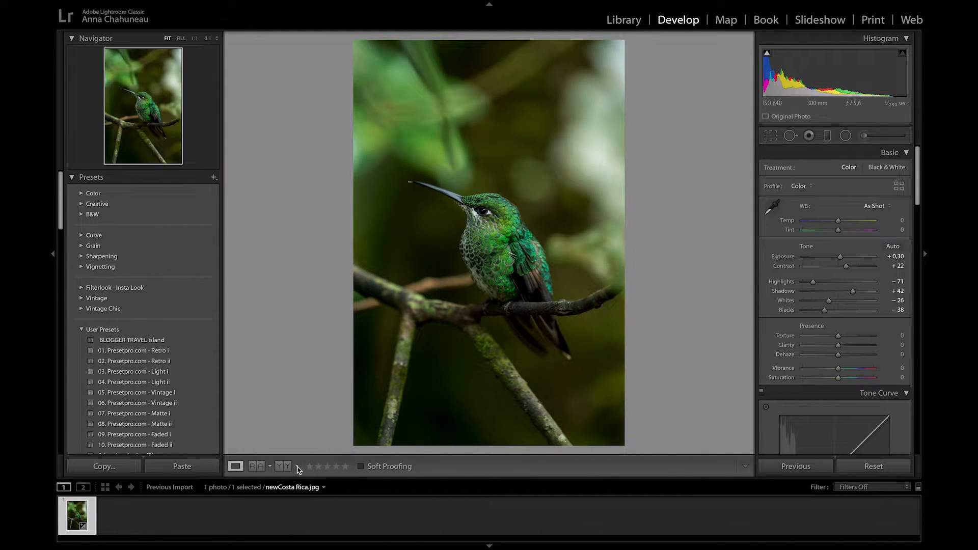
left_click(282, 466)
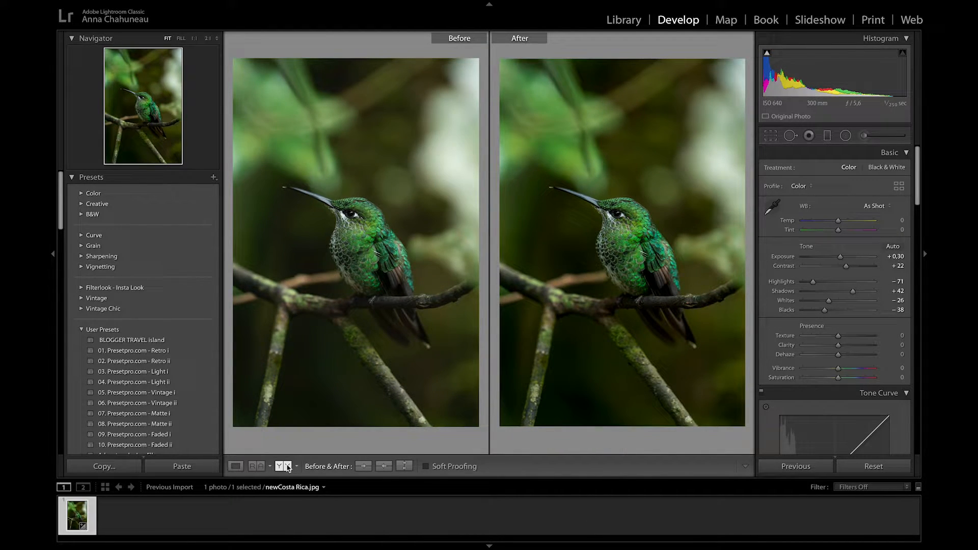
mouse_move(285, 466)
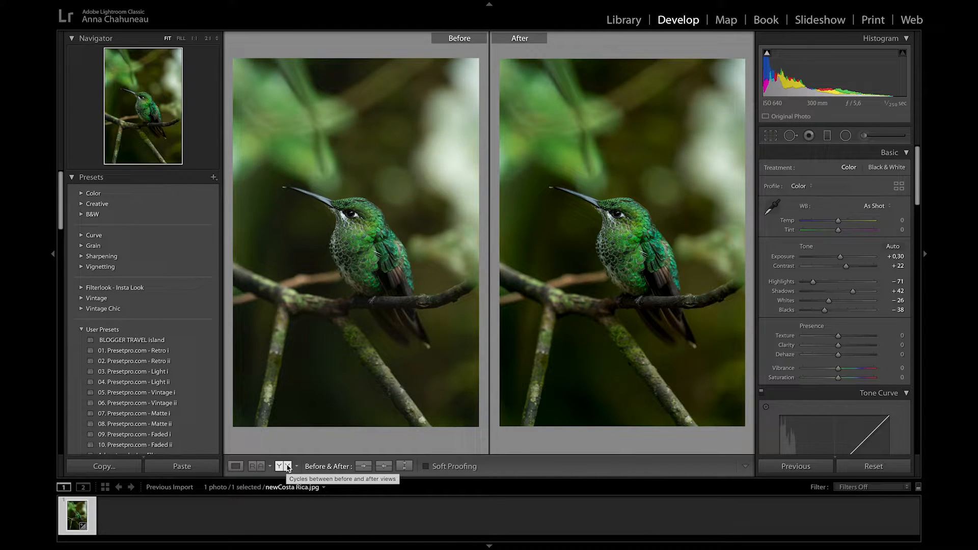
left_click(235, 466)
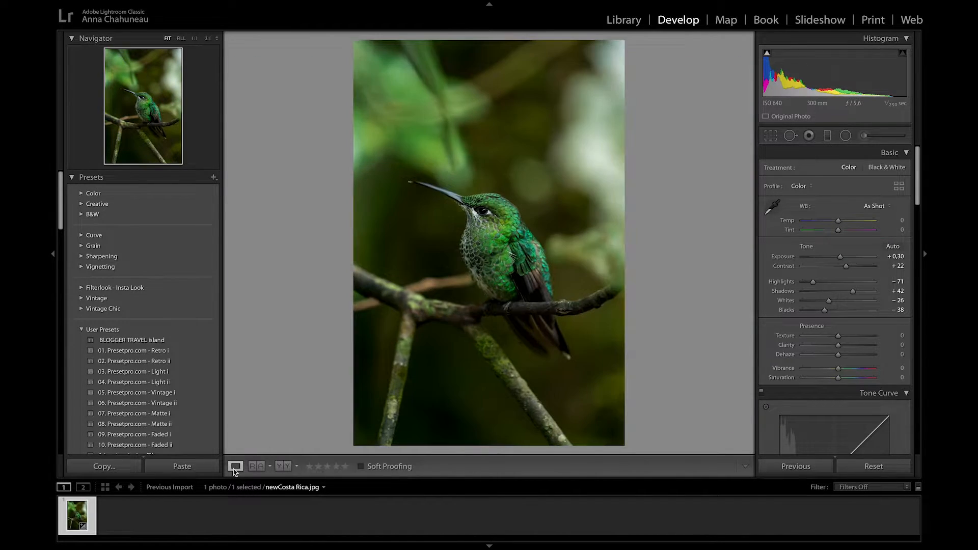
Step: In Presence, raise Texture to +44 and Clarity to +6
scroll("down", 3)
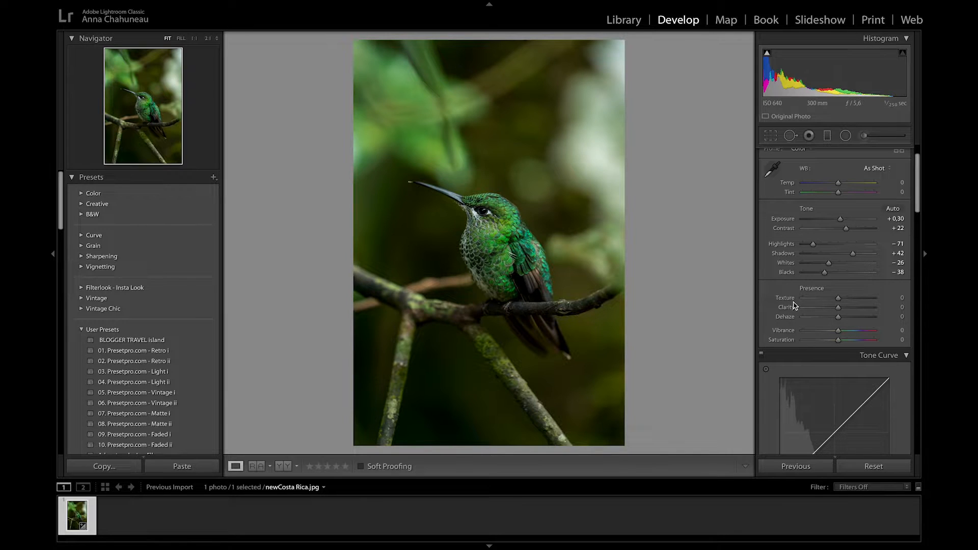
mouse_move(795, 323)
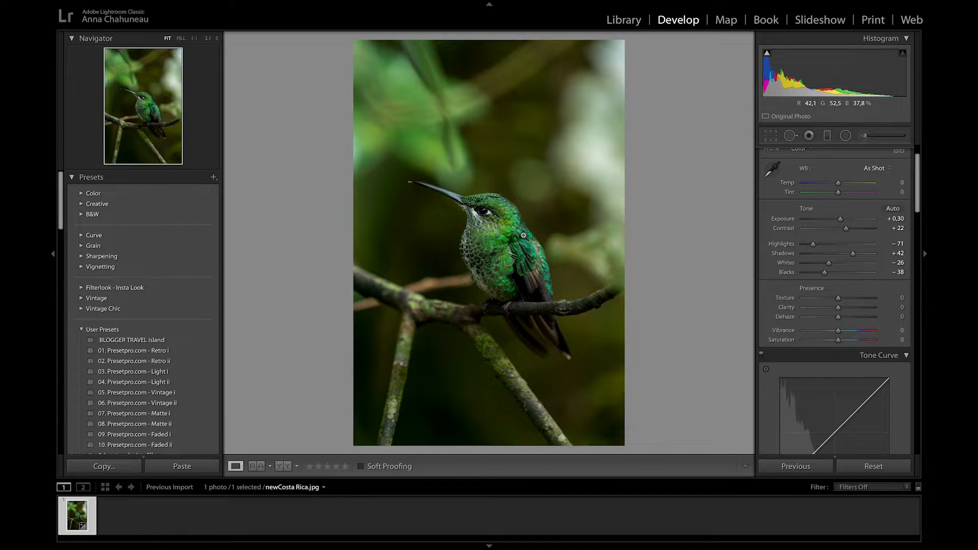
left_click(524, 236)
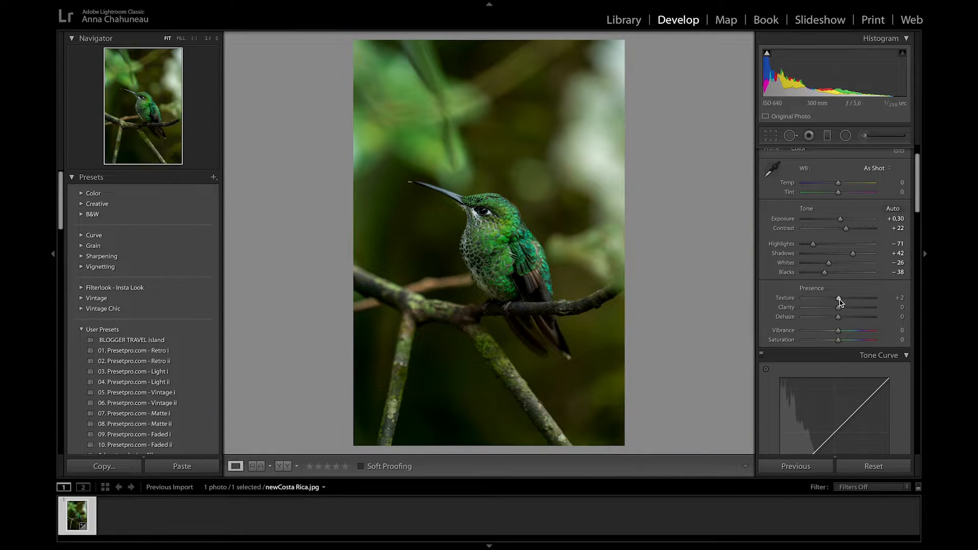
left_click_drag(837, 299, 855, 299)
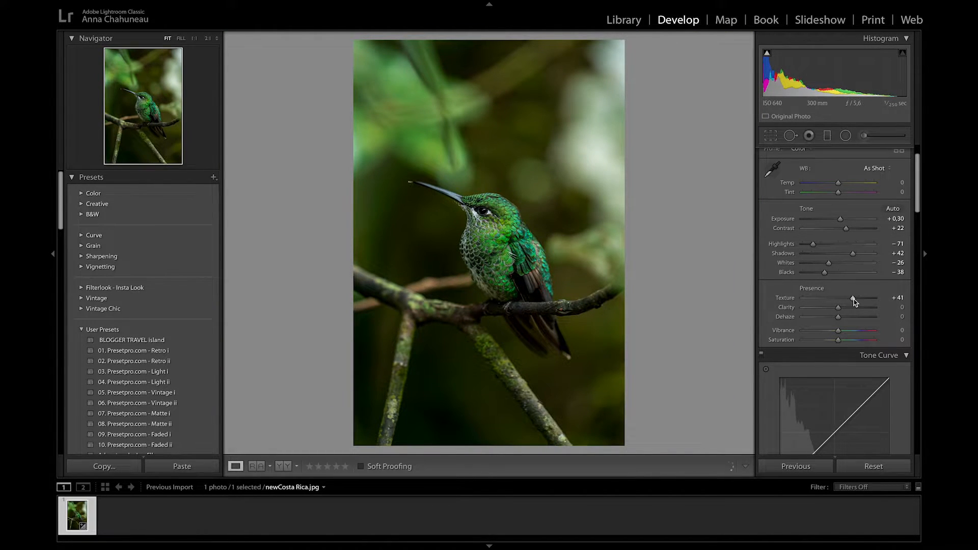
left_click_drag(849, 298, 854, 298)
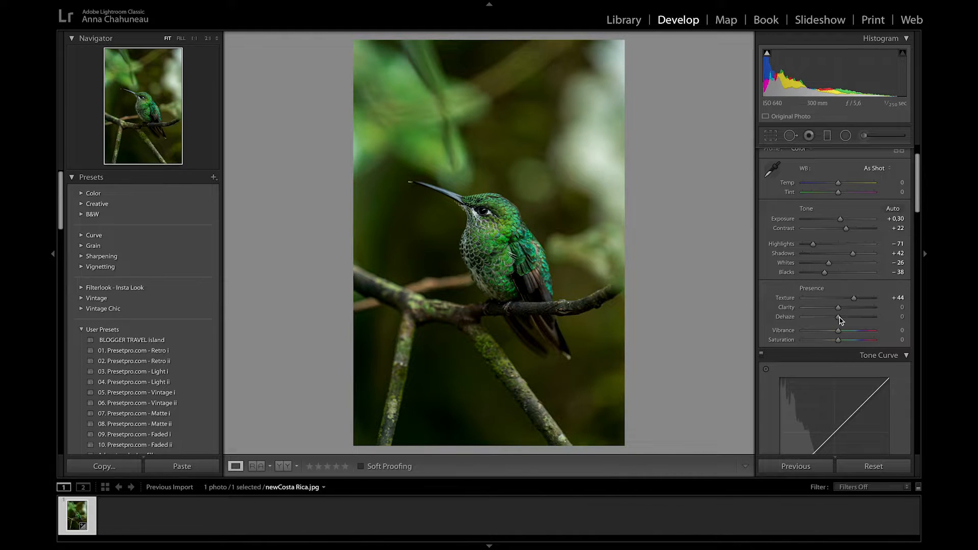
left_click_drag(839, 319, 855, 319)
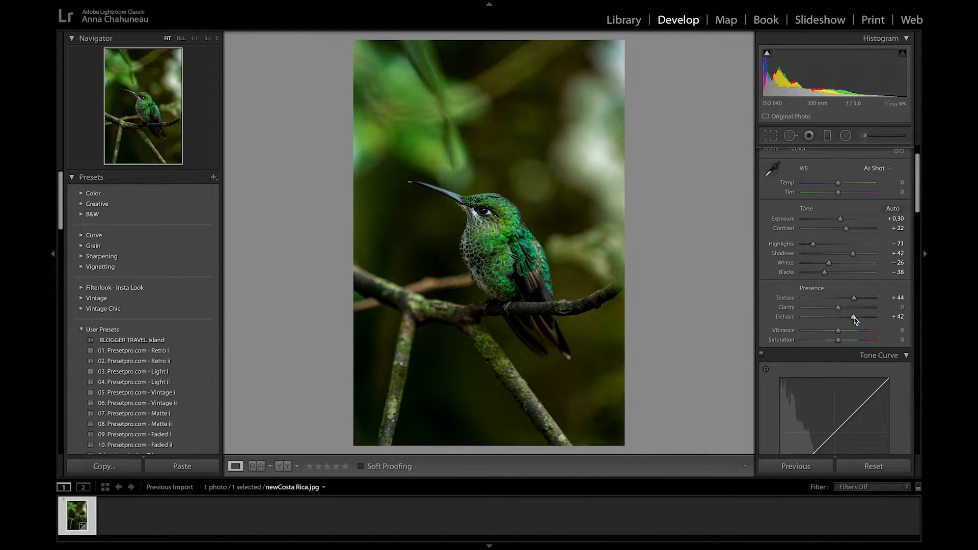
Step: Settle Dehaze at +41 after trying lower values
left_click_drag(858, 317, 853, 316)
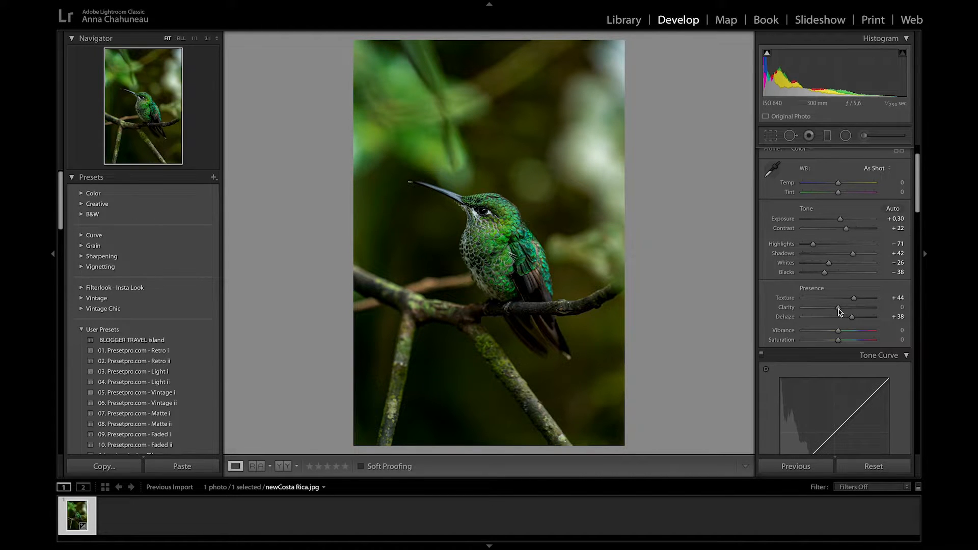
left_click_drag(850, 316, 820, 316)
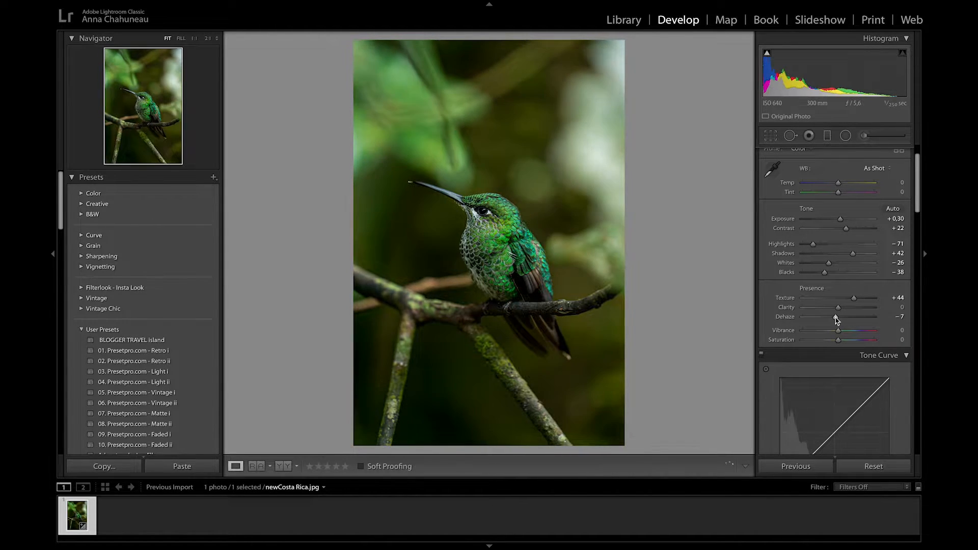
left_click_drag(820, 317, 854, 317)
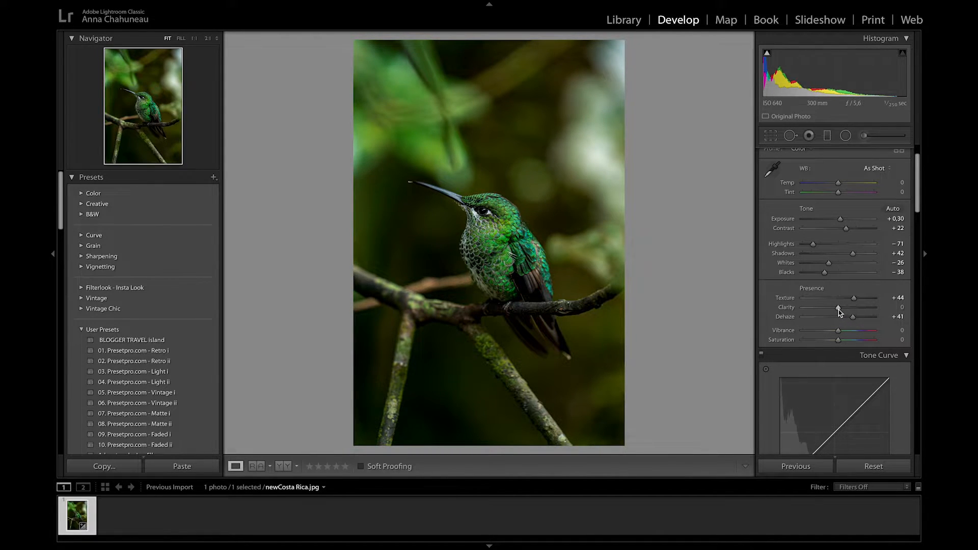
left_click_drag(855, 307, 860, 307)
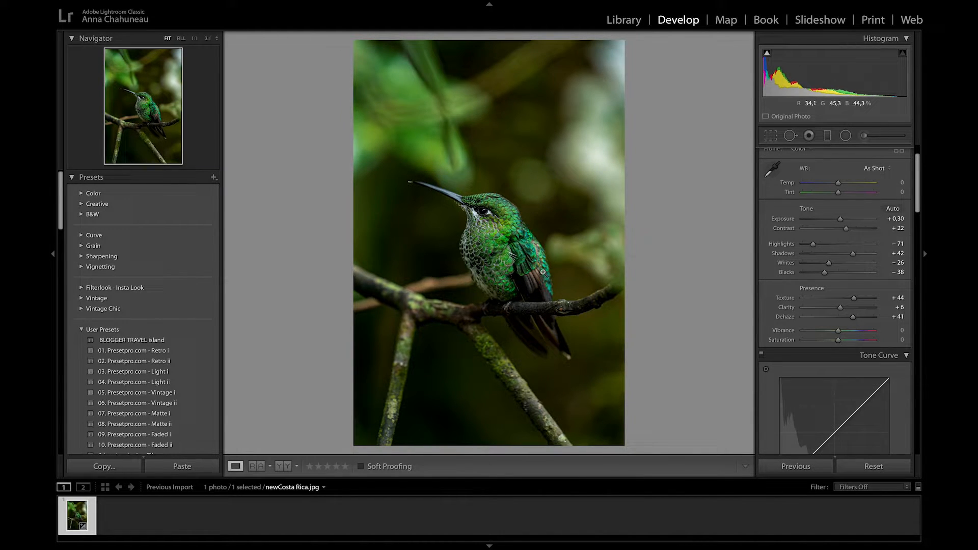
mouse_move(560, 274)
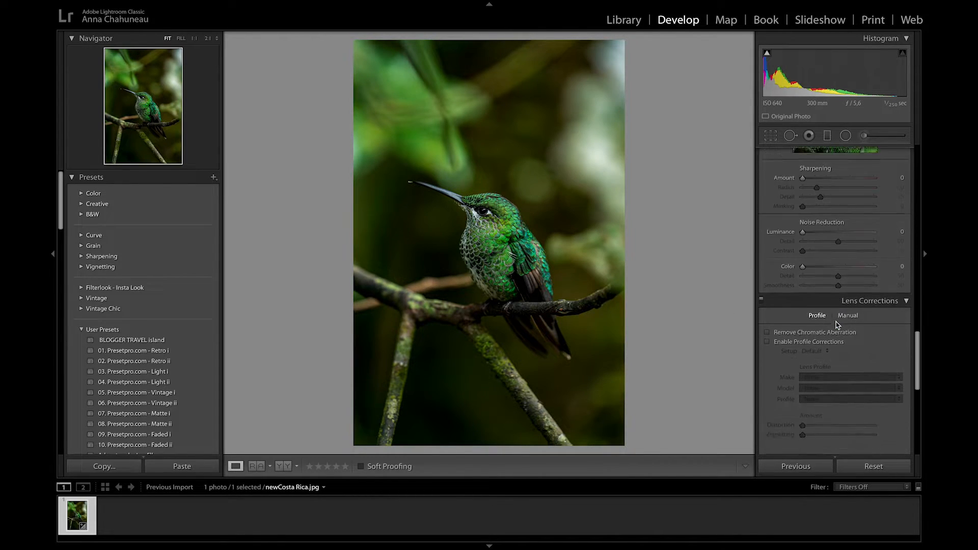
Step: In Detail, set Luminance noise reduction to 79 with noise Detail at 29
scroll("down", 3)
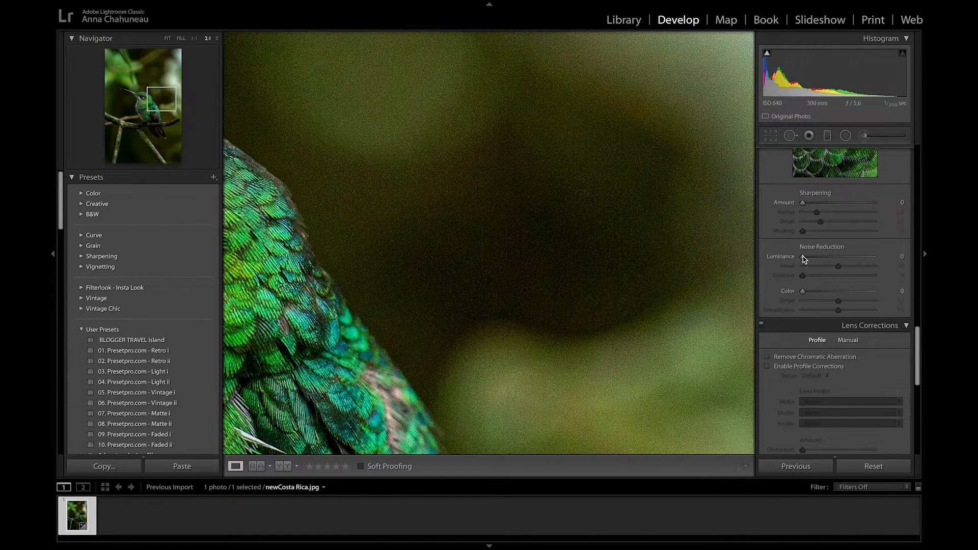
left_click_drag(803, 257, 846, 256)
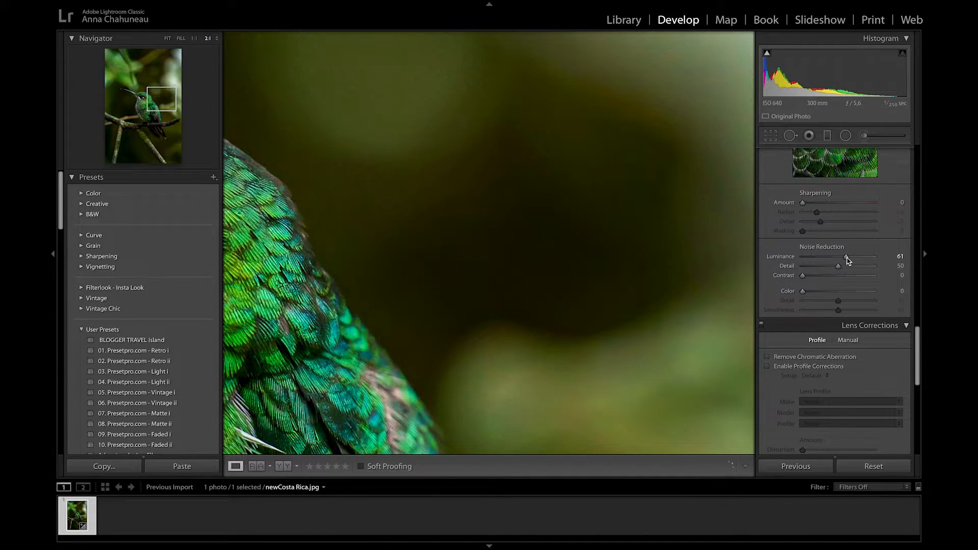
left_click_drag(848, 257, 858, 257)
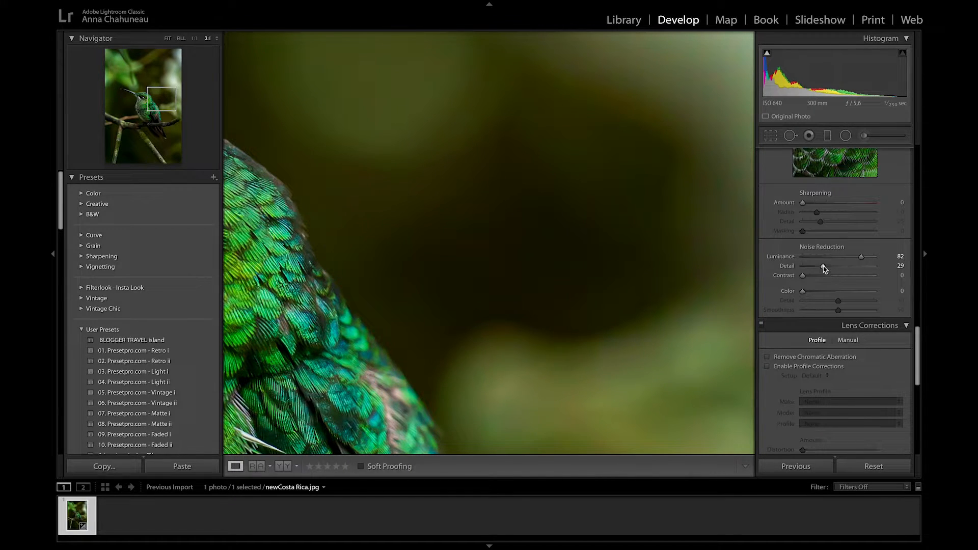
left_click_drag(827, 266, 820, 266)
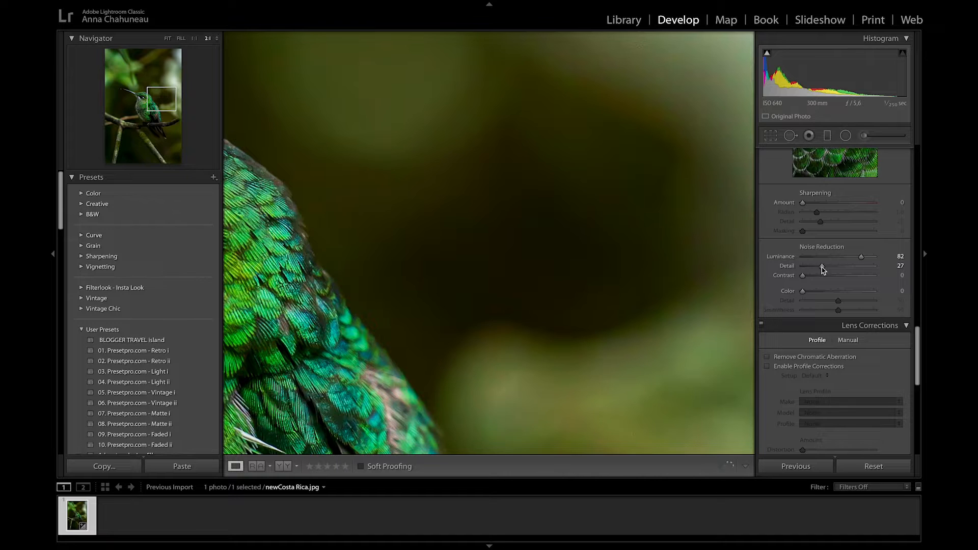
left_click_drag(838, 266, 815, 266)
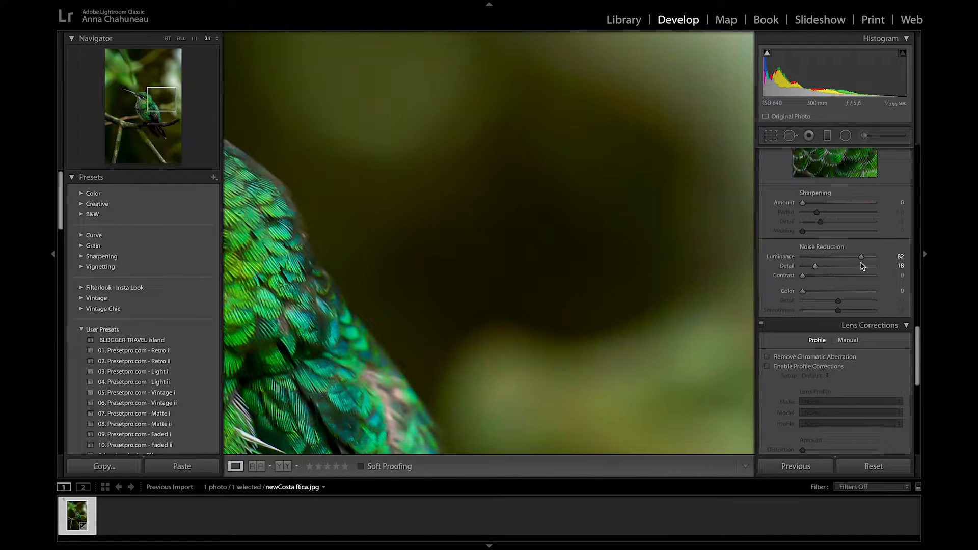
left_click_drag(814, 266, 822, 266)
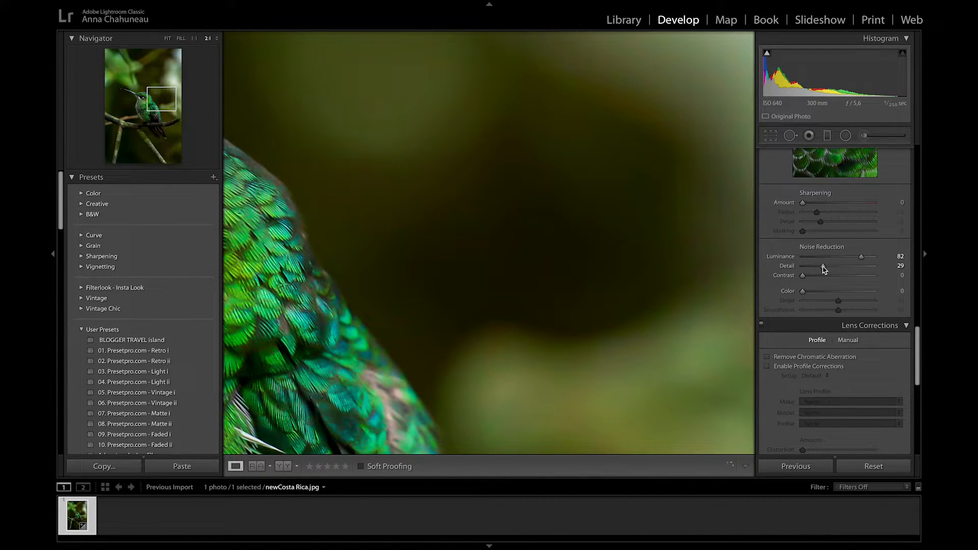
left_click_drag(864, 256, 858, 256)
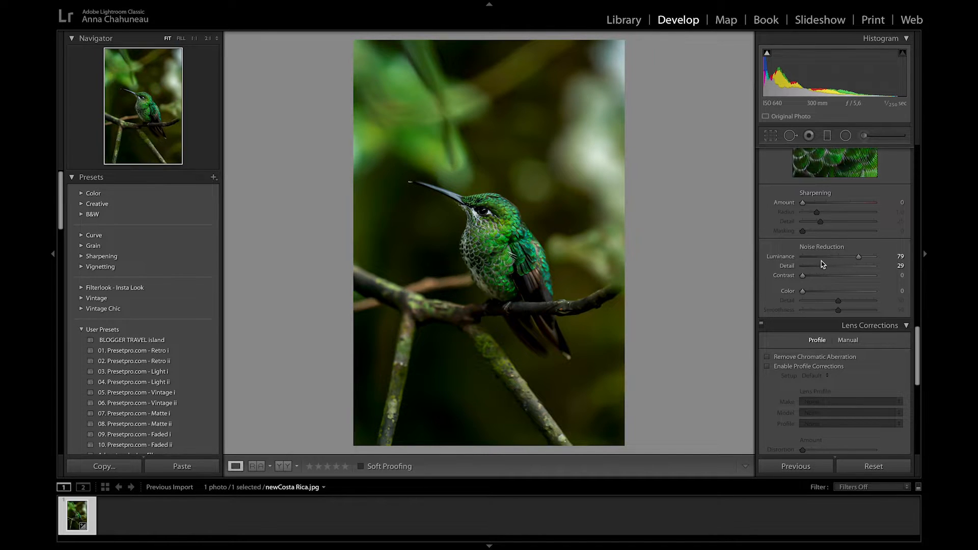
Step: Reset Luminance noise reduction and settle it at 60
left_click_drag(858, 256, 803, 257)
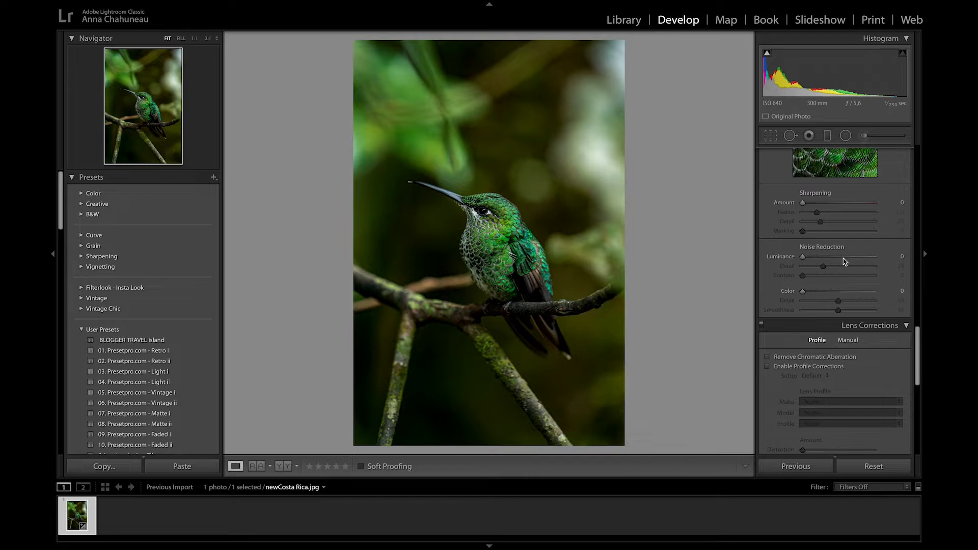
left_click_drag(804, 256, 843, 256)
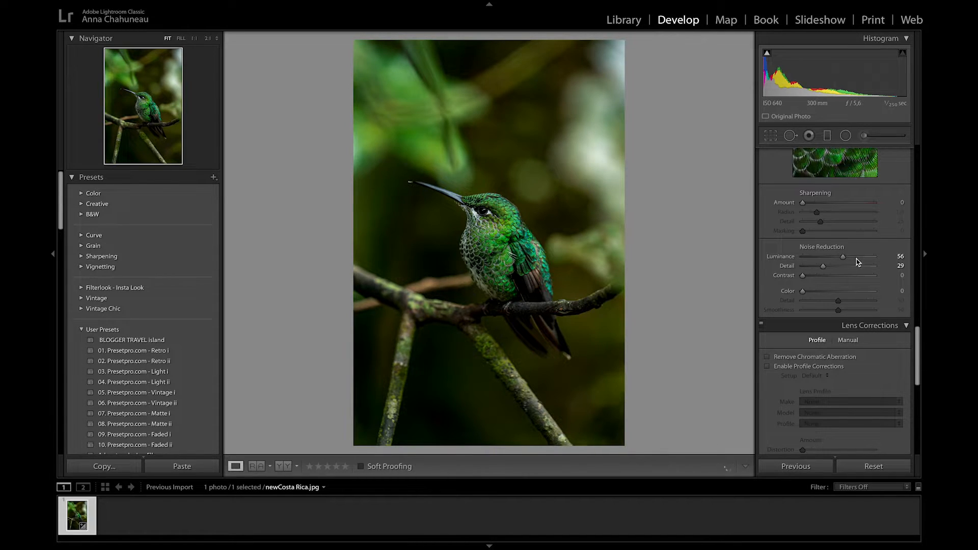
left_click_drag(843, 256, 847, 257)
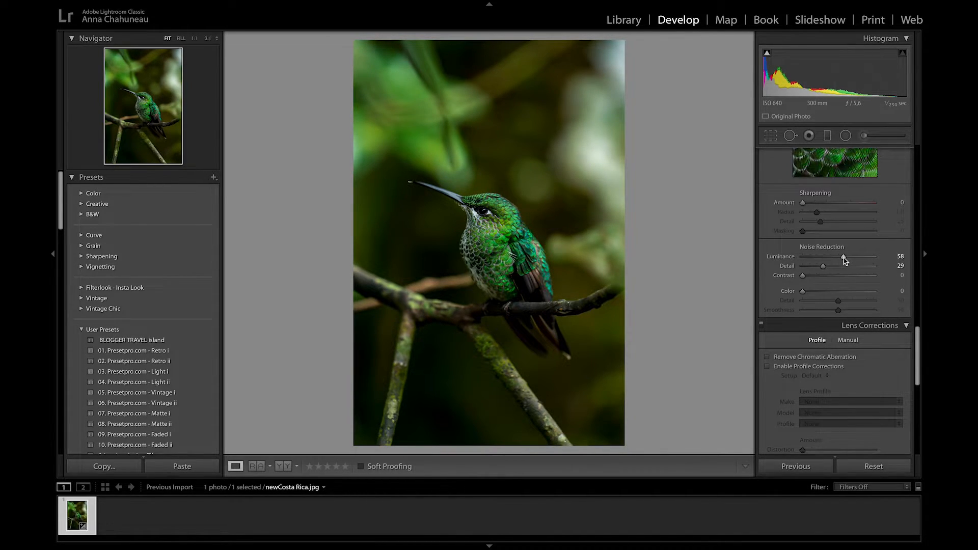
left_click_drag(843, 256, 846, 257)
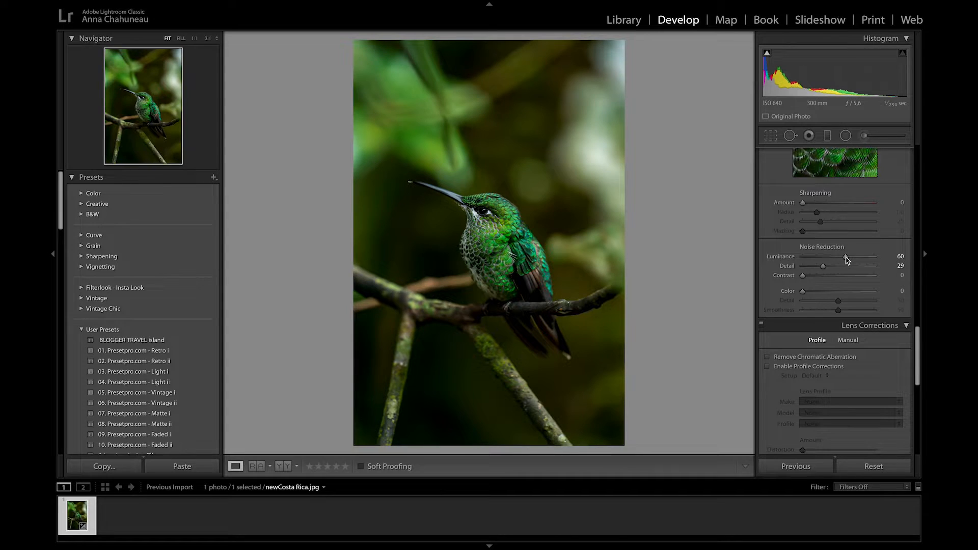
Step: Raise Sharpening Amount to 23, compare with the original and zoom to the beak
left_click_drag(804, 202, 814, 202)
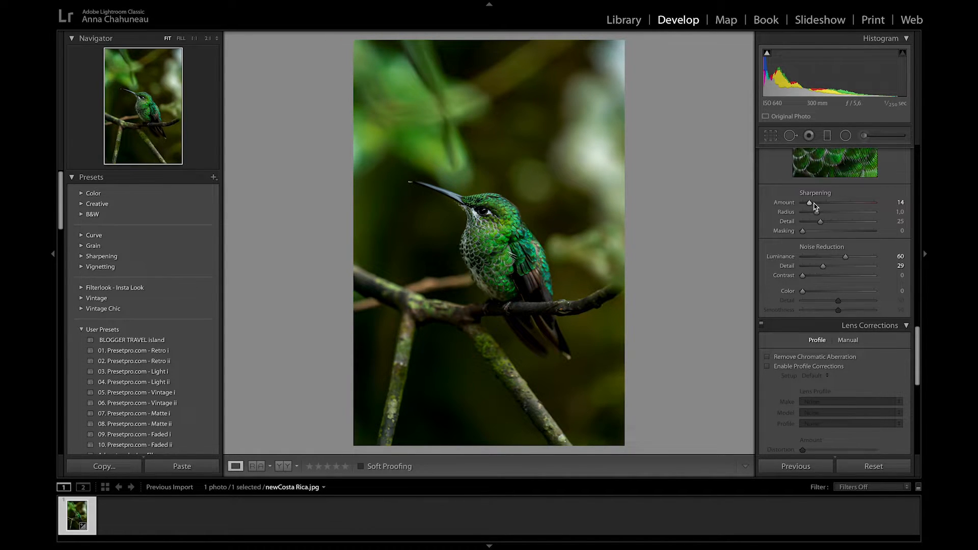
left_click_drag(810, 201, 816, 202)
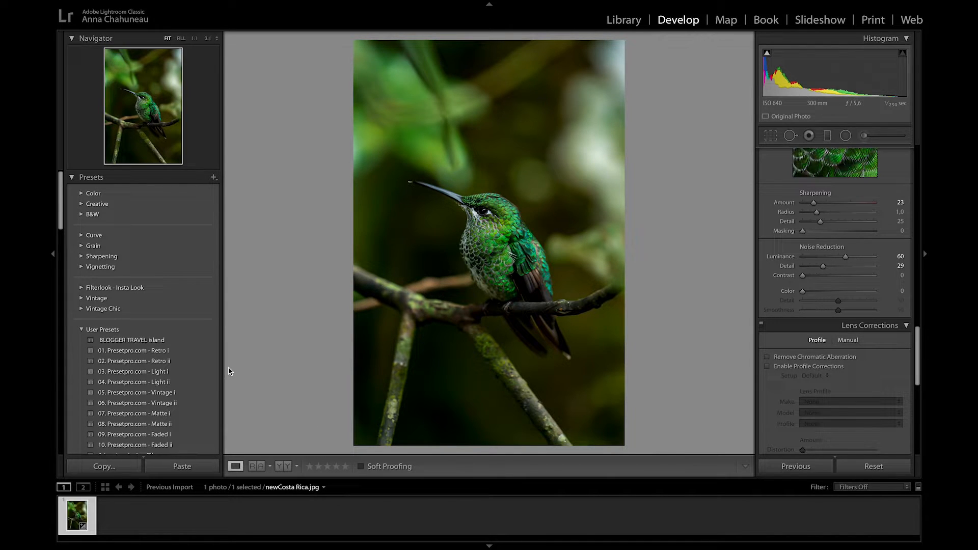
left_click(284, 465)
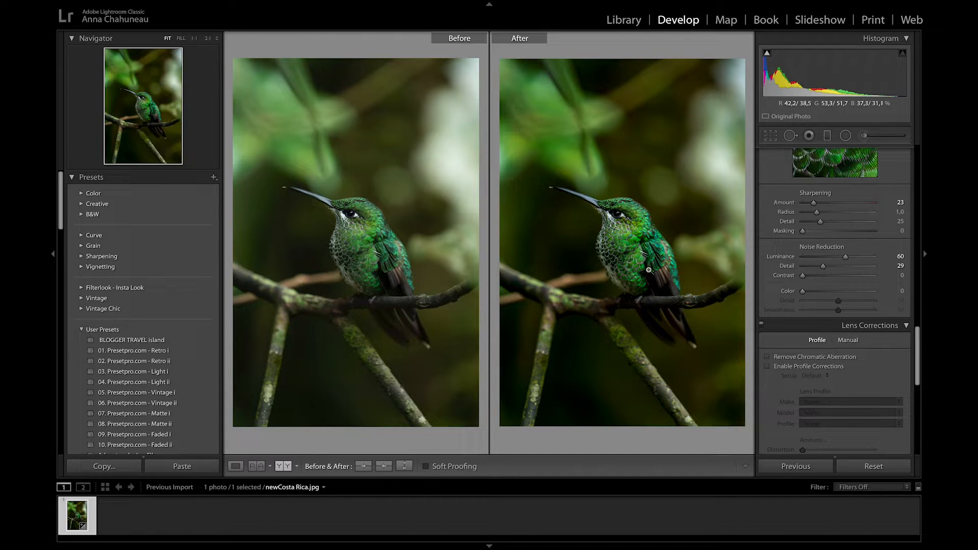
left_click(235, 466)
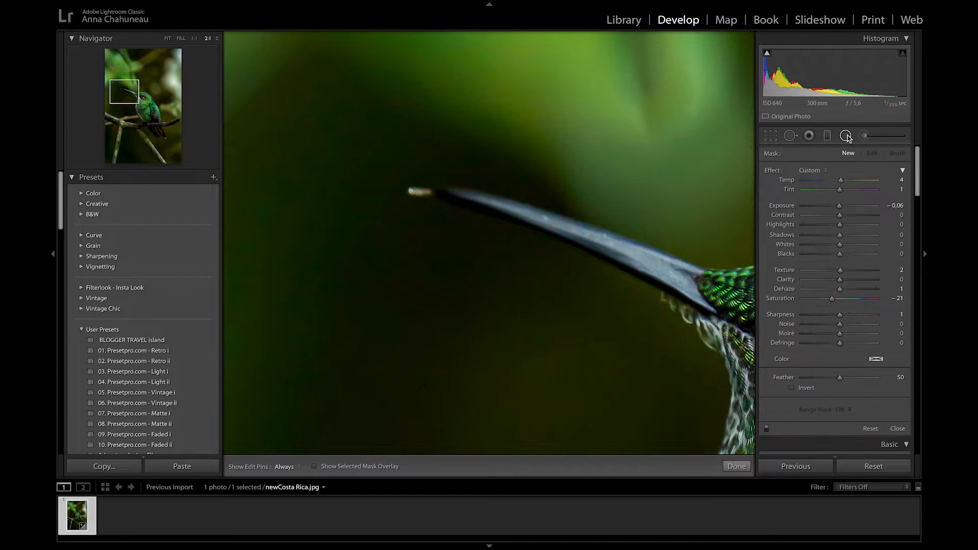
left_click(789, 136)
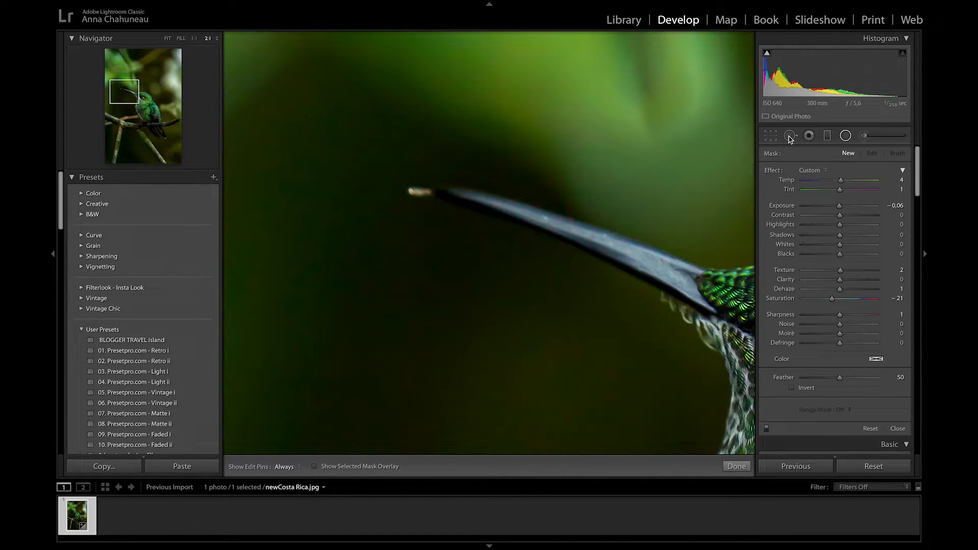
Step: Heal away the pale speck at the beak tip with Spot Removal and finish
left_click(808, 136)
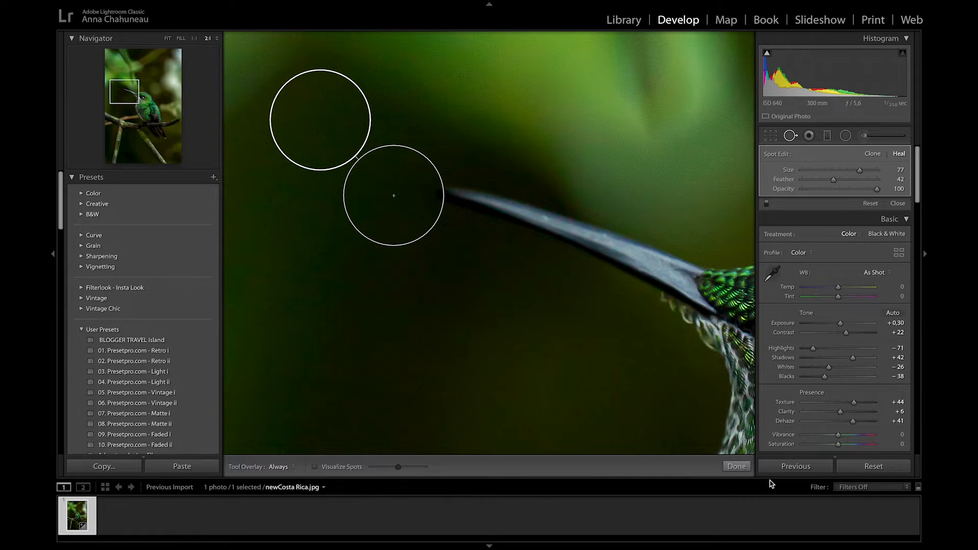
left_click(736, 466)
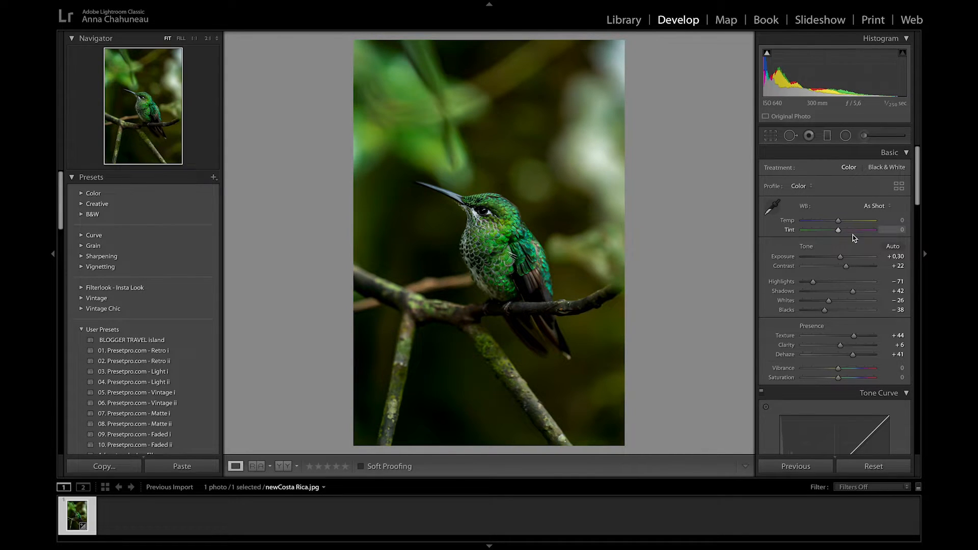
Step: Raise overall Exposure to +0.75 and reposition the Radial Filter around the bird
left_click_drag(836, 257, 844, 257)
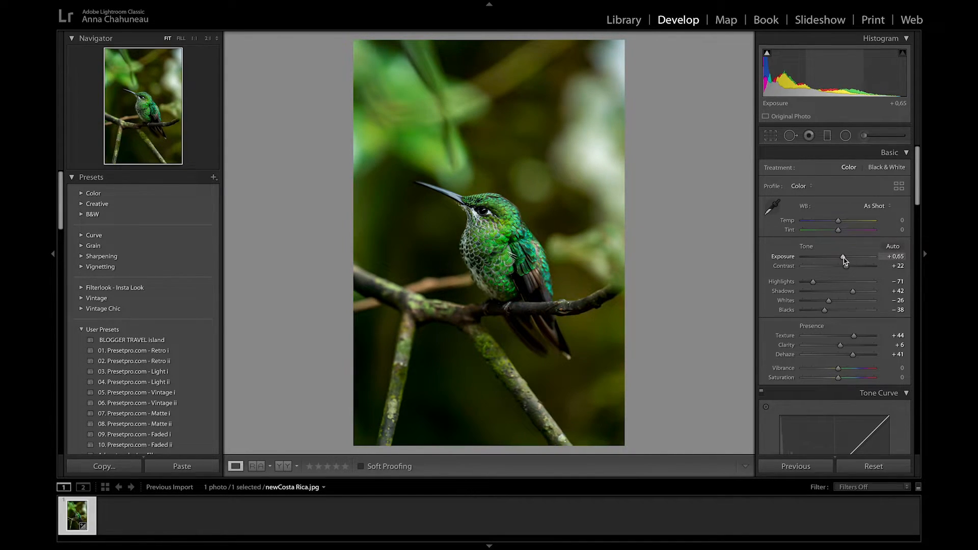
left_click_drag(838, 257, 844, 256)
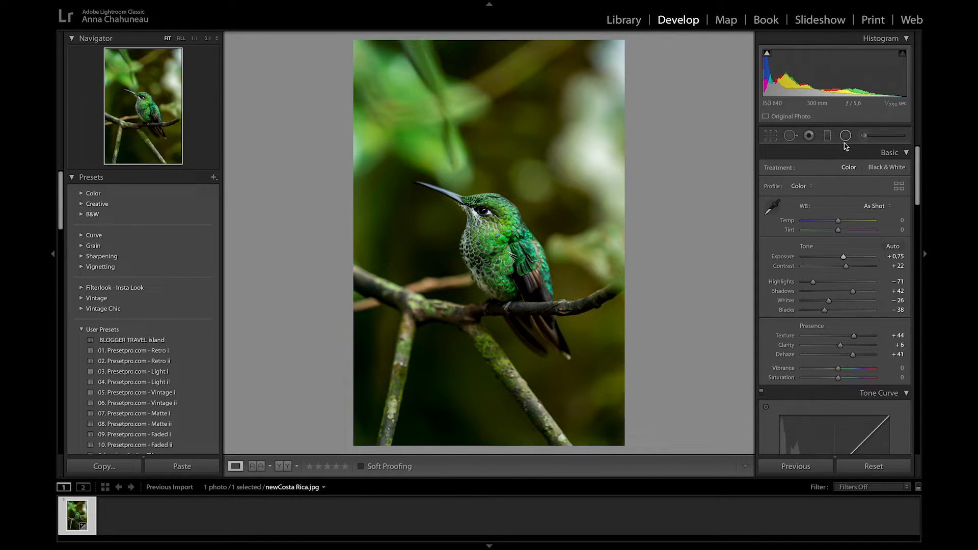
left_click_drag(844, 257, 841, 257)
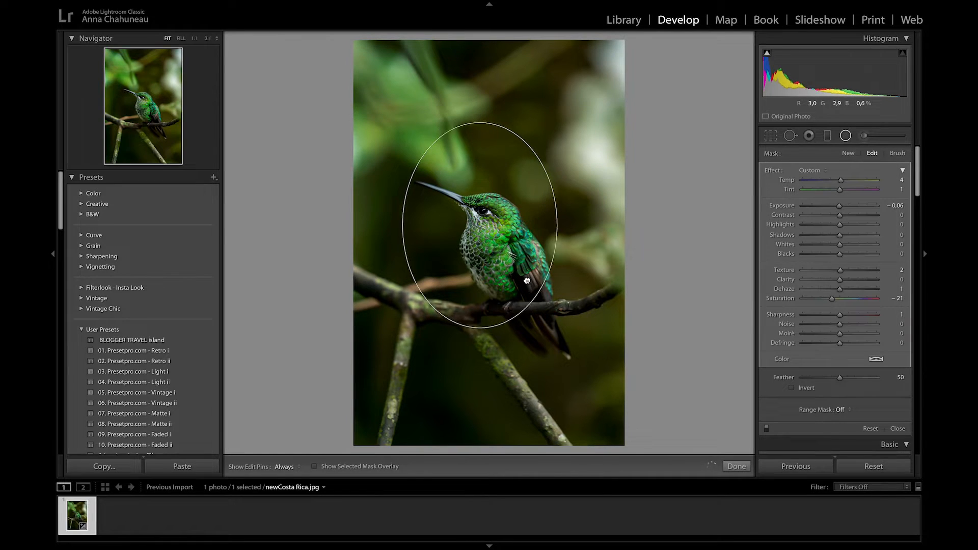
left_click_drag(526, 279, 535, 314)
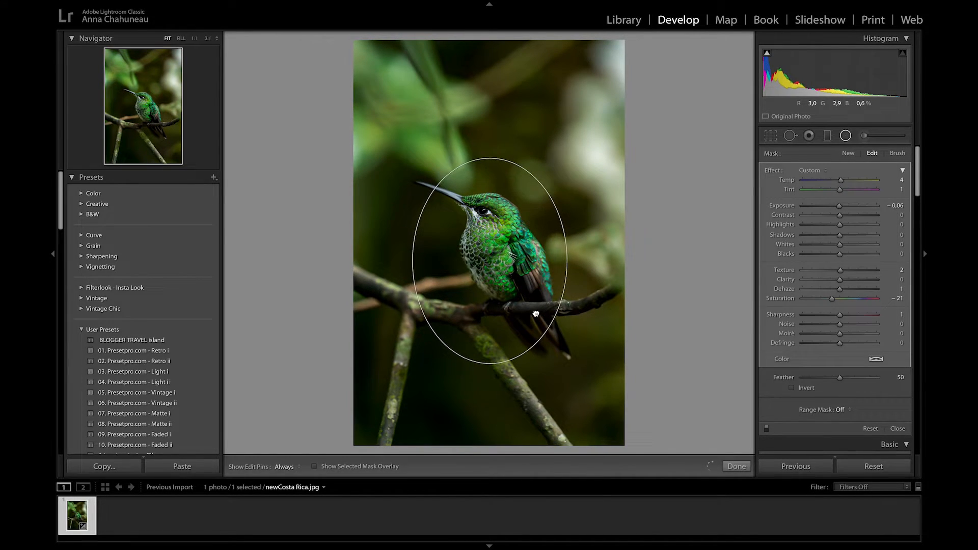
Step: In the Radial Filter, darken the background to -0.52 exposure and desaturate it to -39
left_click_drag(840, 205, 836, 205)
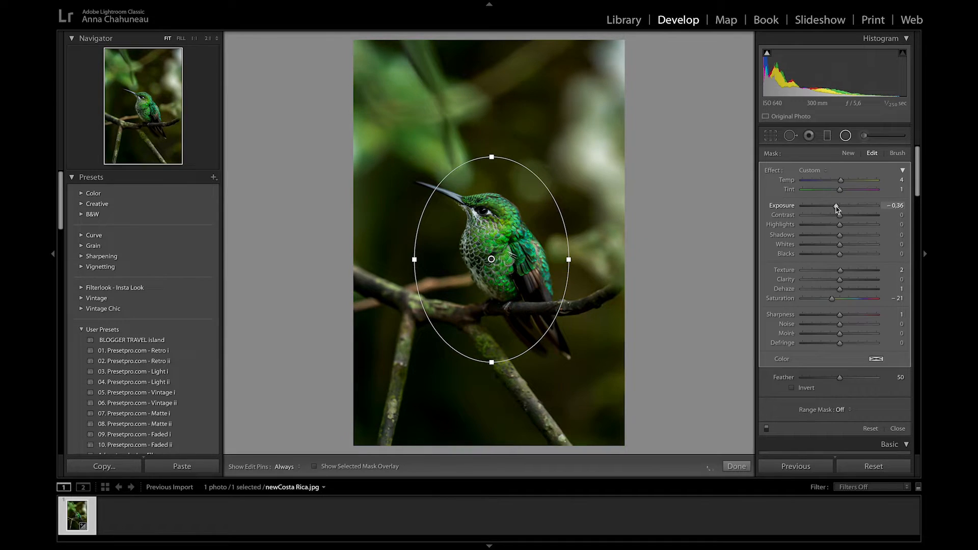
left_click_drag(841, 206, 836, 206)
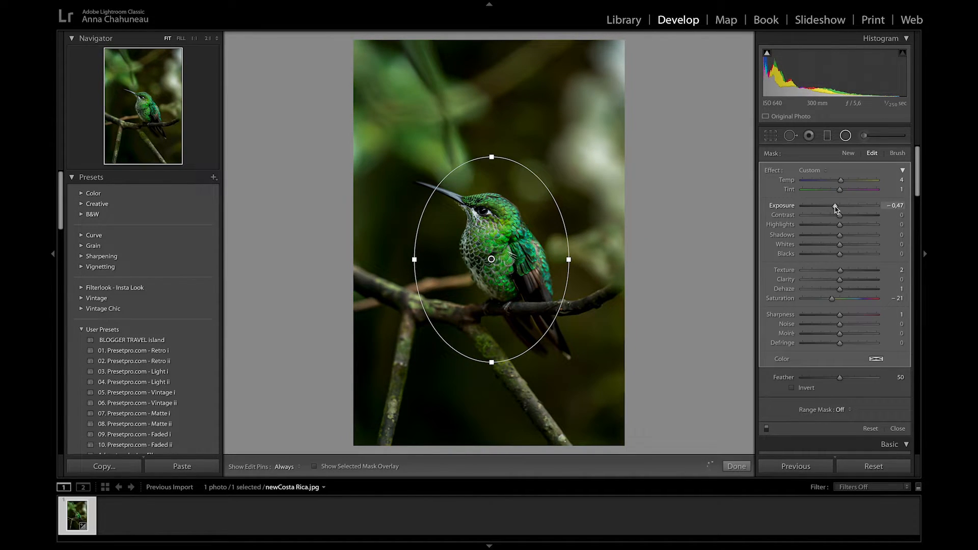
left_click_drag(841, 205, 840, 205)
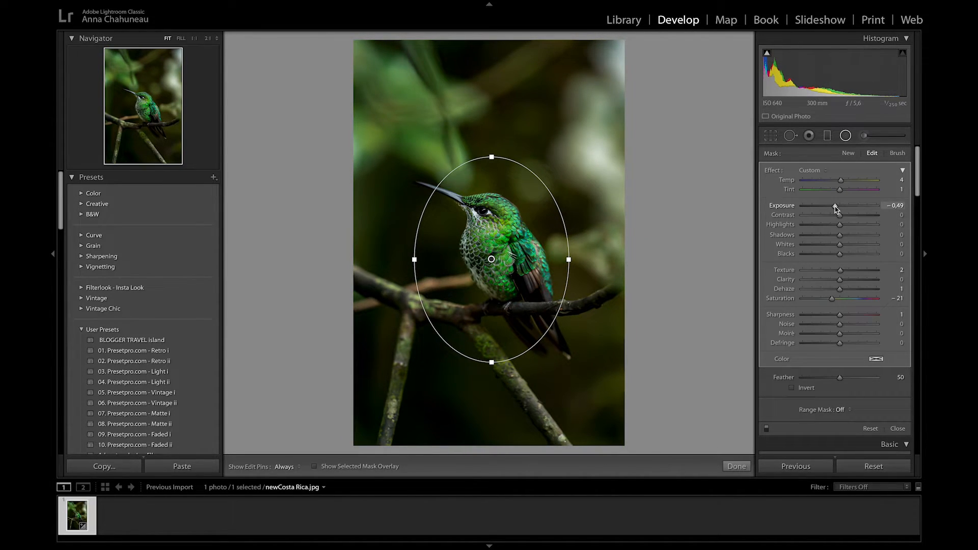
left_click_drag(843, 205, 839, 205)
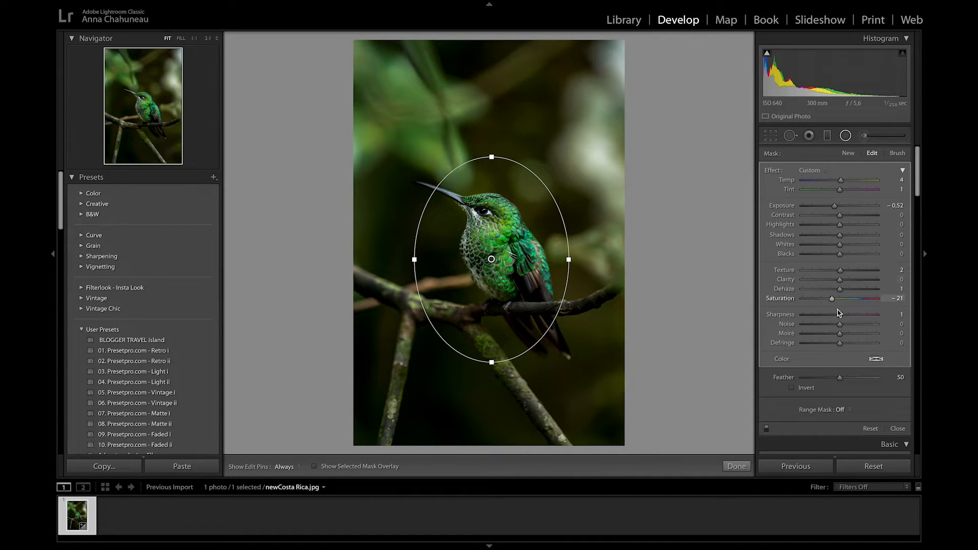
left_click_drag(840, 298, 823, 299)
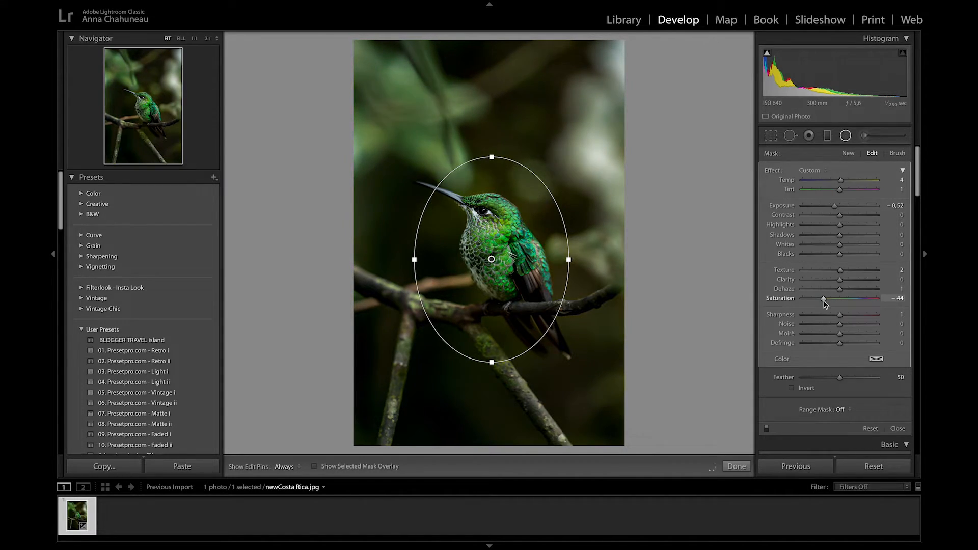
left_click_drag(823, 299, 829, 298)
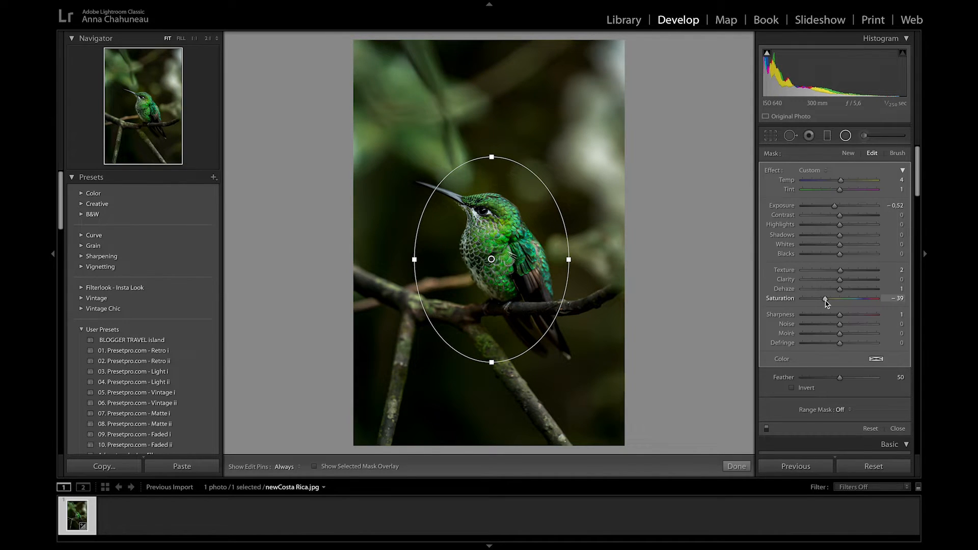
left_click_drag(824, 299, 828, 299)
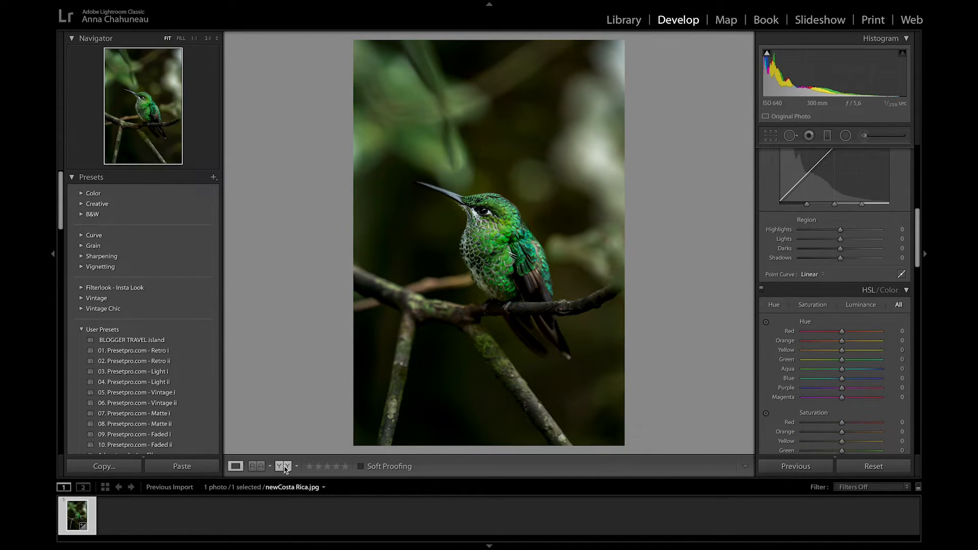
Step: Close the Radial Filter and bring up the HSL / Color sliders in All view
left_click(281, 465)
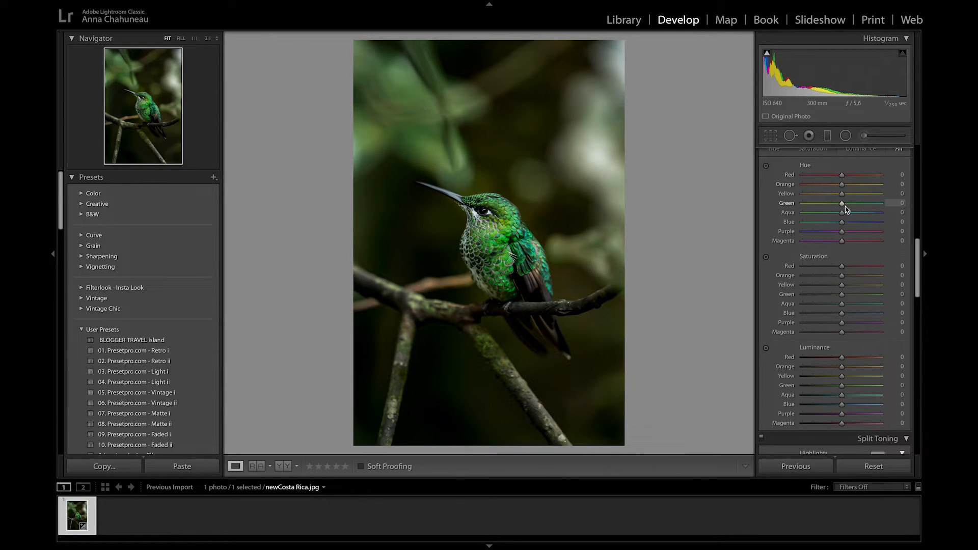
mouse_move(842, 206)
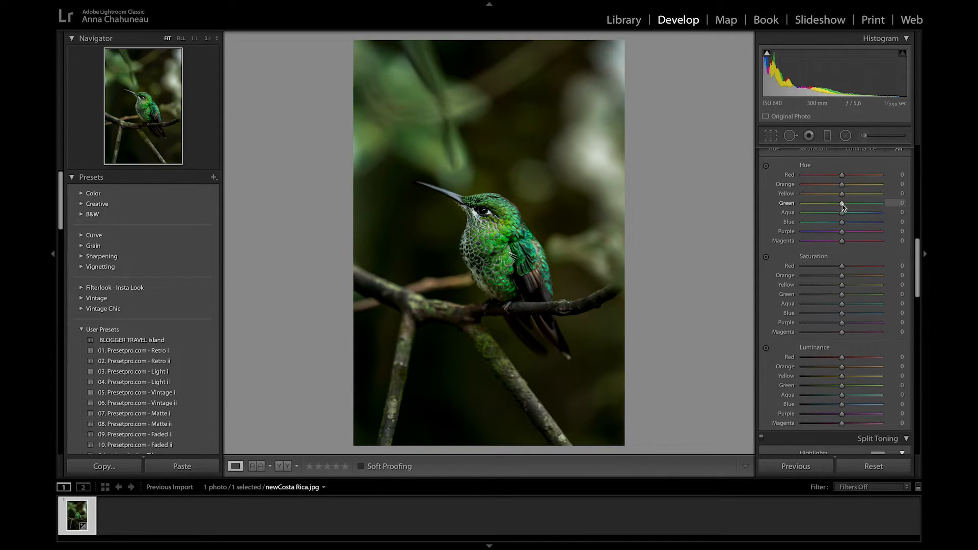
Step: Settle the Green hue at +4 after trying negative values
left_click_drag(842, 203, 837, 203)
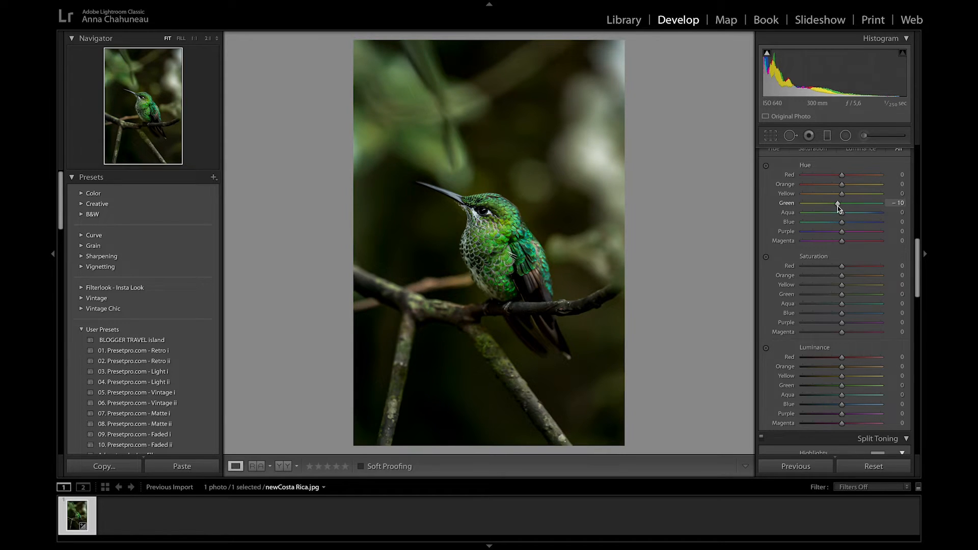
left_click_drag(841, 203, 829, 203)
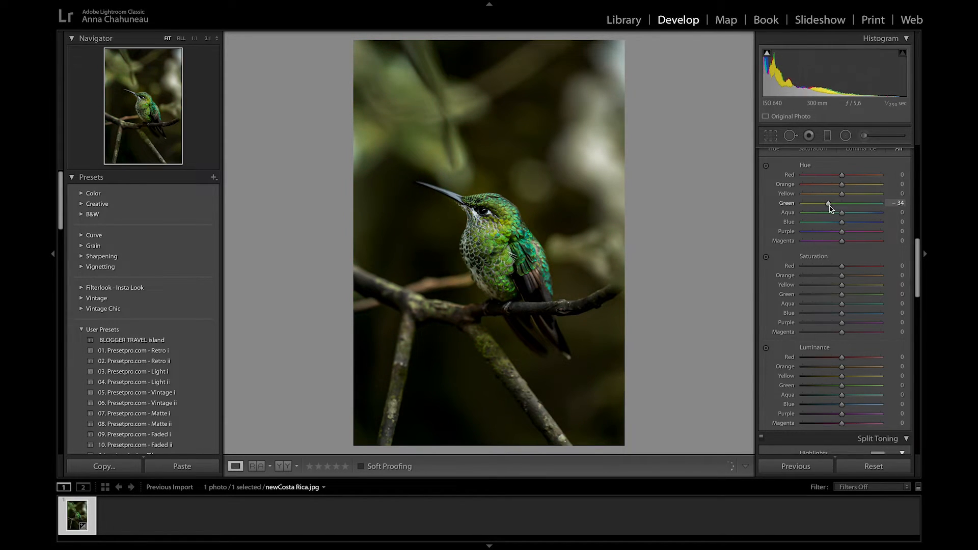
left_click_drag(830, 206, 842, 206)
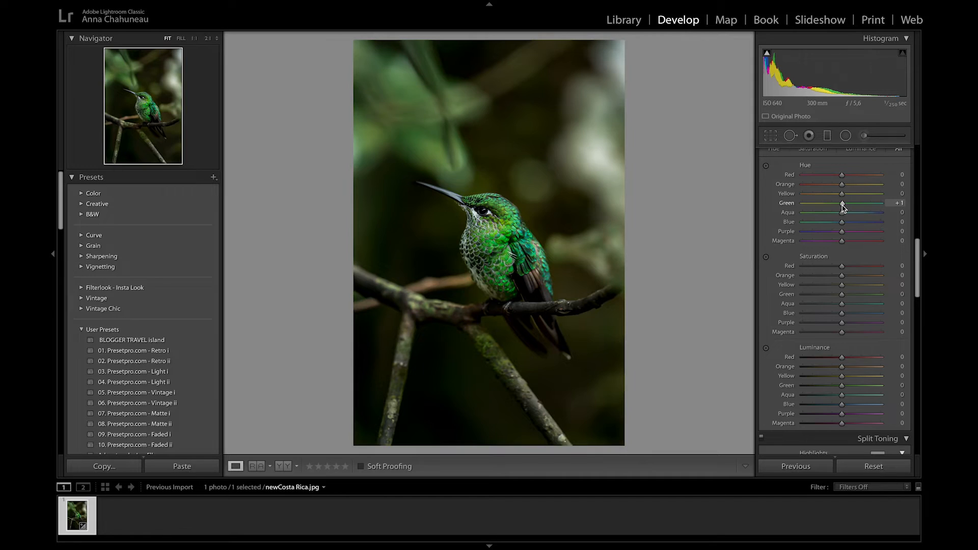
left_click_drag(842, 202, 849, 203)
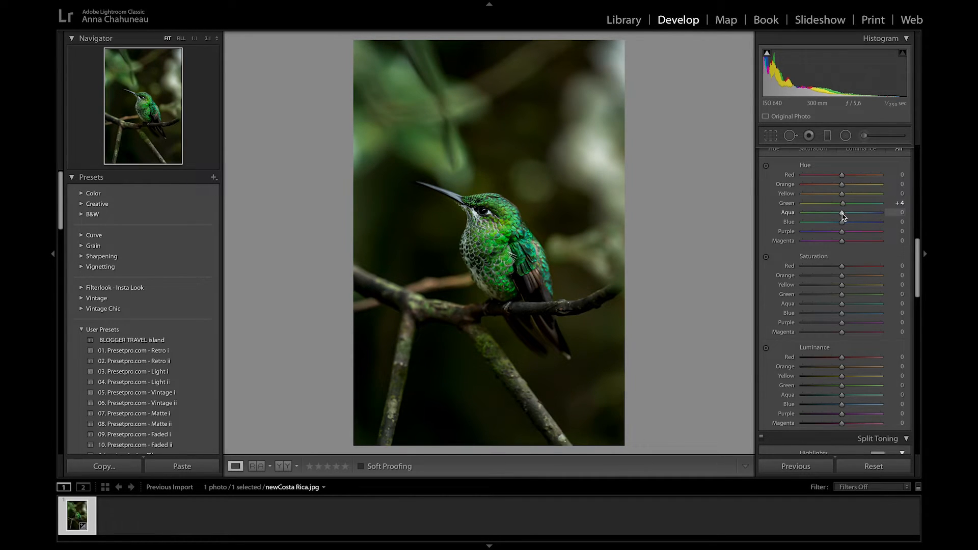
mouse_move(523, 234)
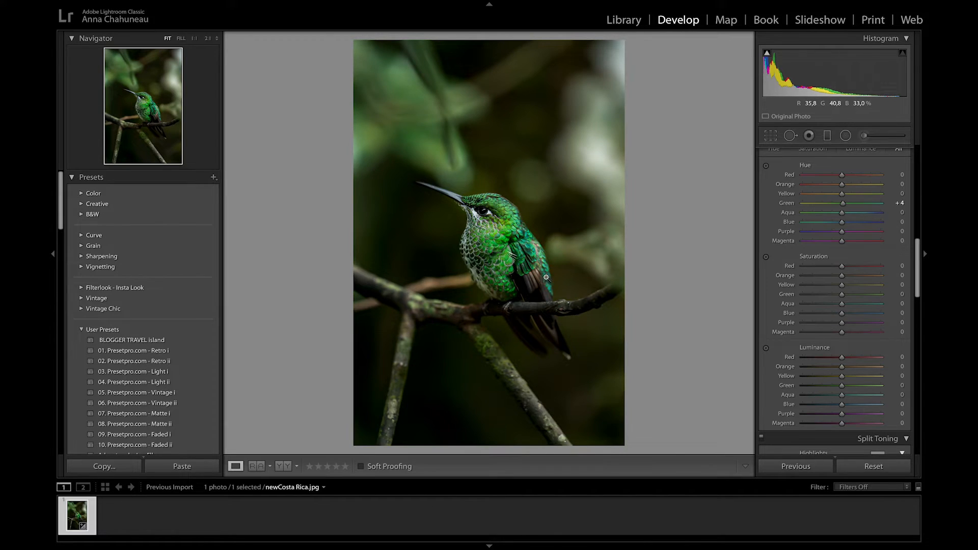
mouse_move(752, 266)
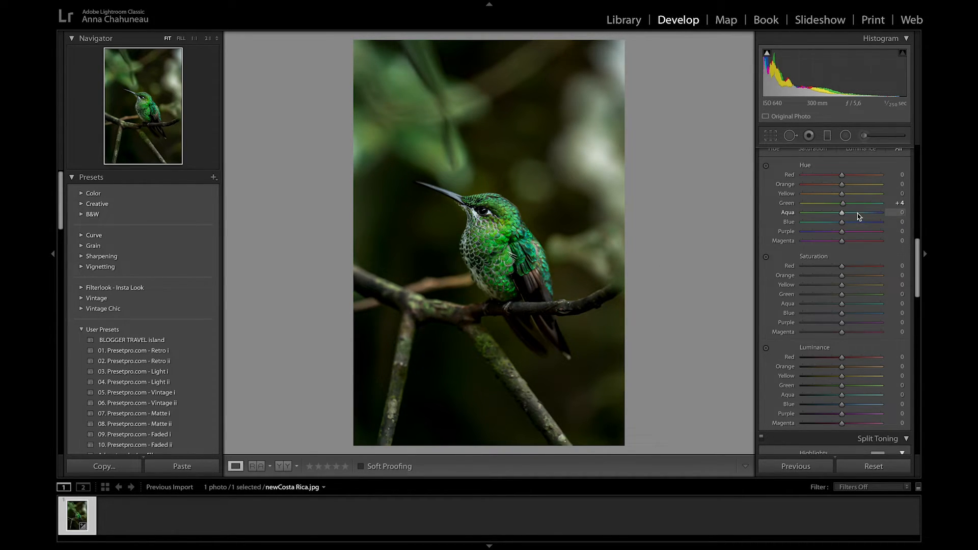
Step: Shift Aqua hue to +93 and brighten Green luminance to +15
left_click_drag(843, 212, 870, 212)
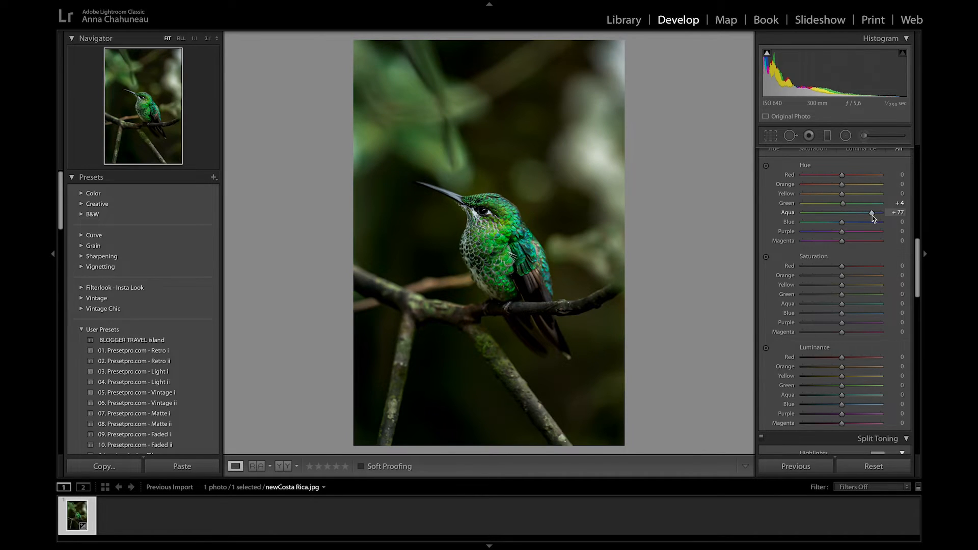
left_click_drag(872, 212, 882, 212)
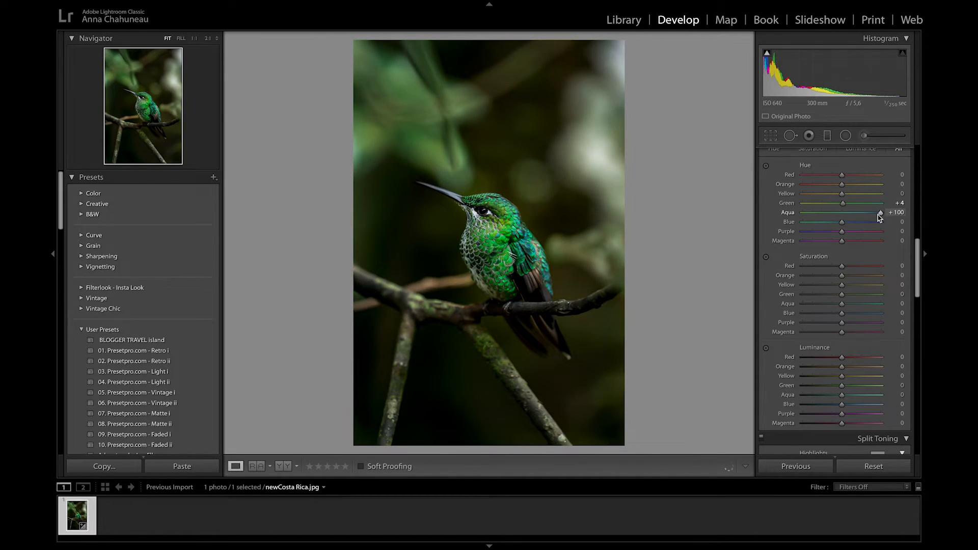
left_click_drag(867, 212, 860, 212)
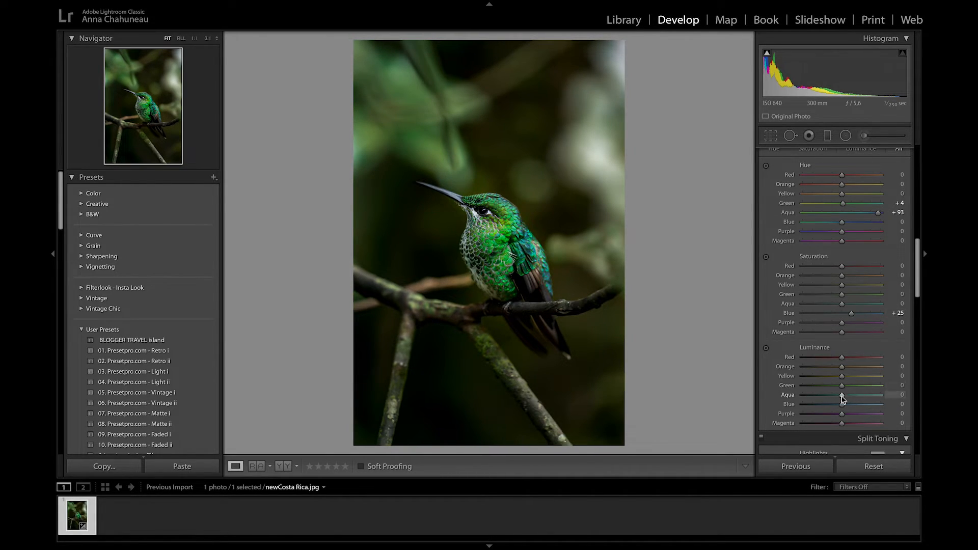
left_click_drag(842, 386, 832, 385)
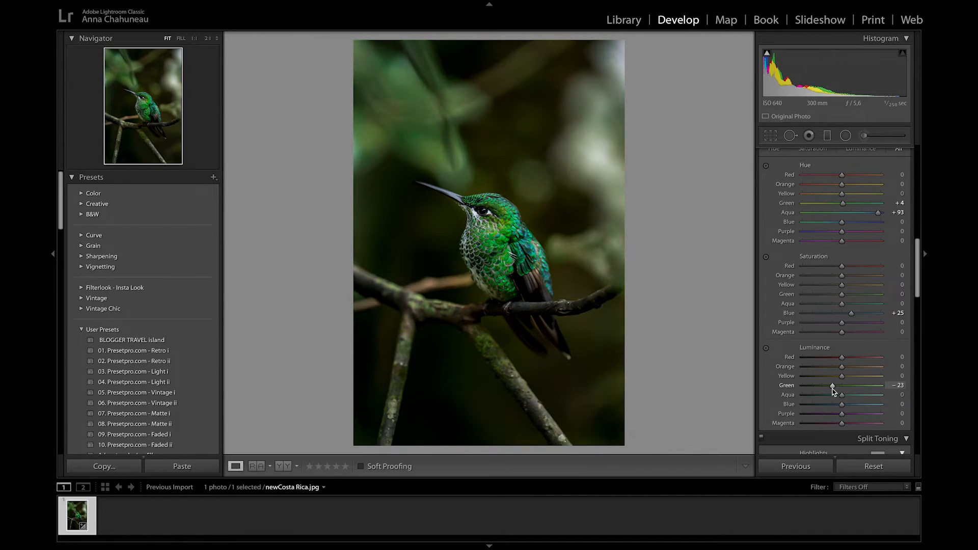
left_click_drag(832, 385, 846, 385)
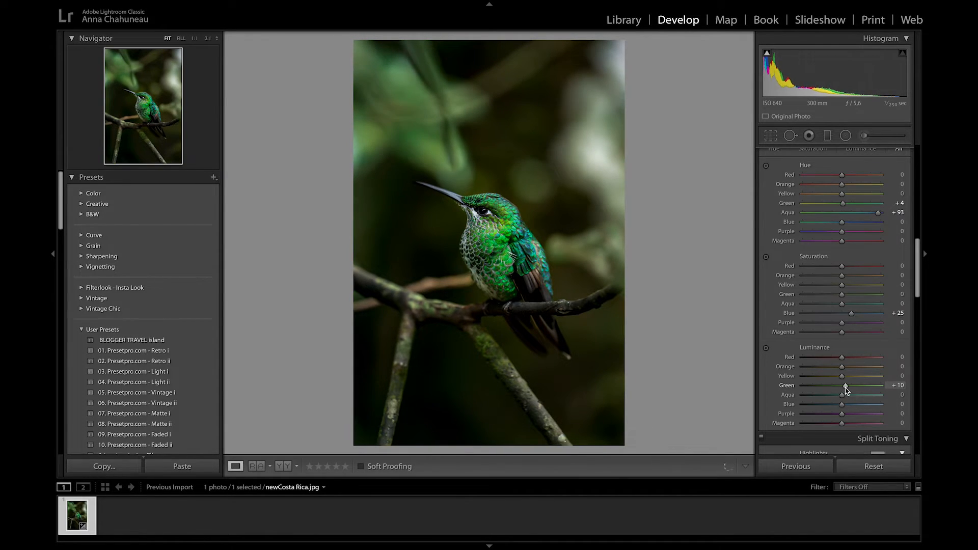
left_click_drag(840, 385, 847, 385)
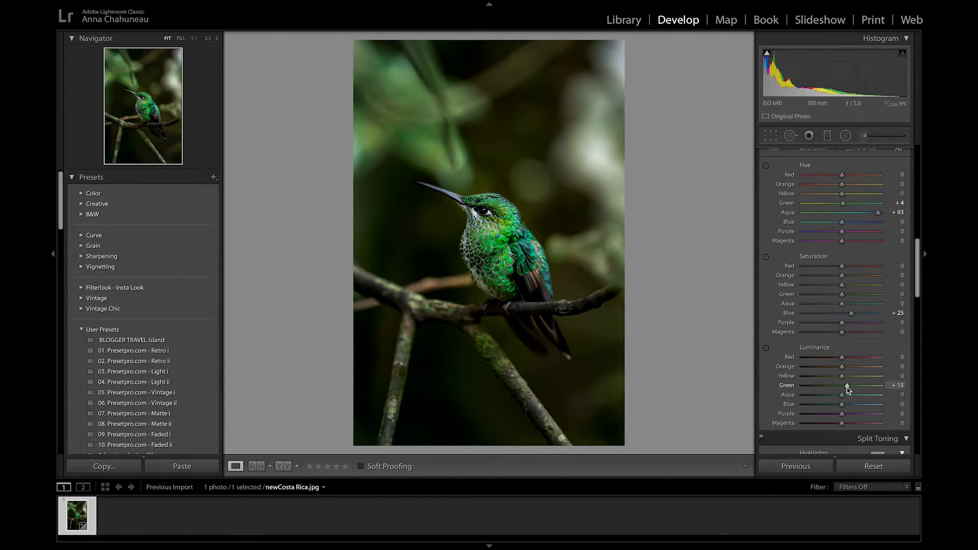
mouse_move(842, 399)
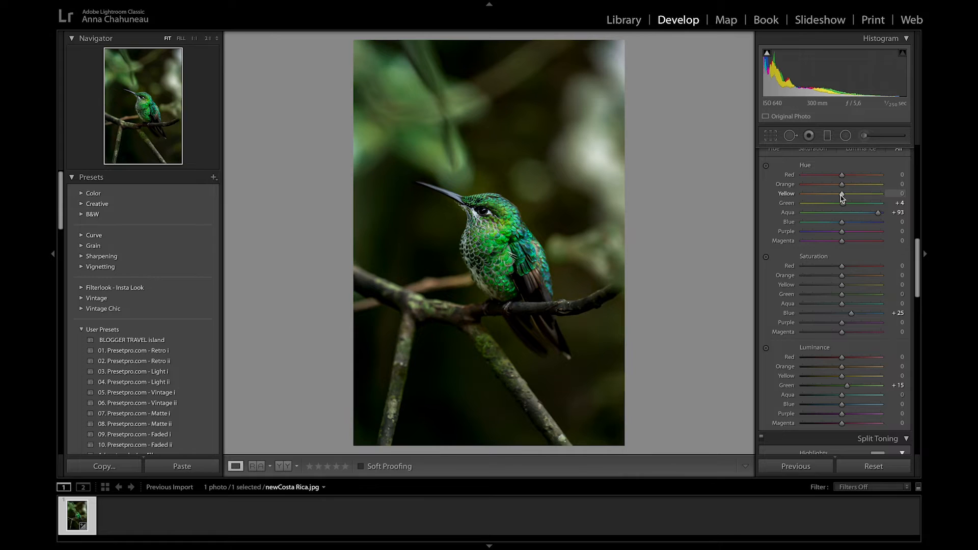
Step: Settle Yellow hue at -11 and brighten Yellow luminance to +23
left_click_drag(842, 193, 854, 193)
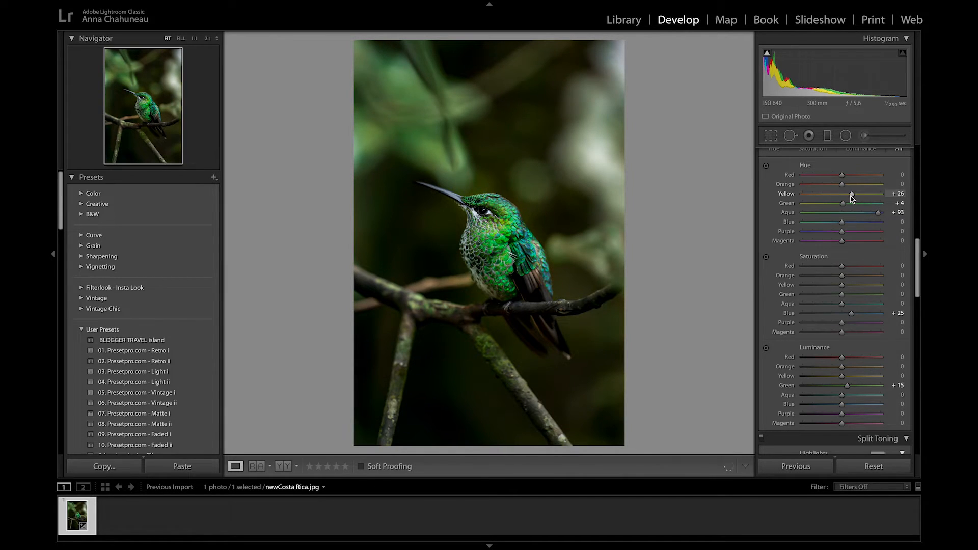
left_click_drag(840, 193, 874, 193)
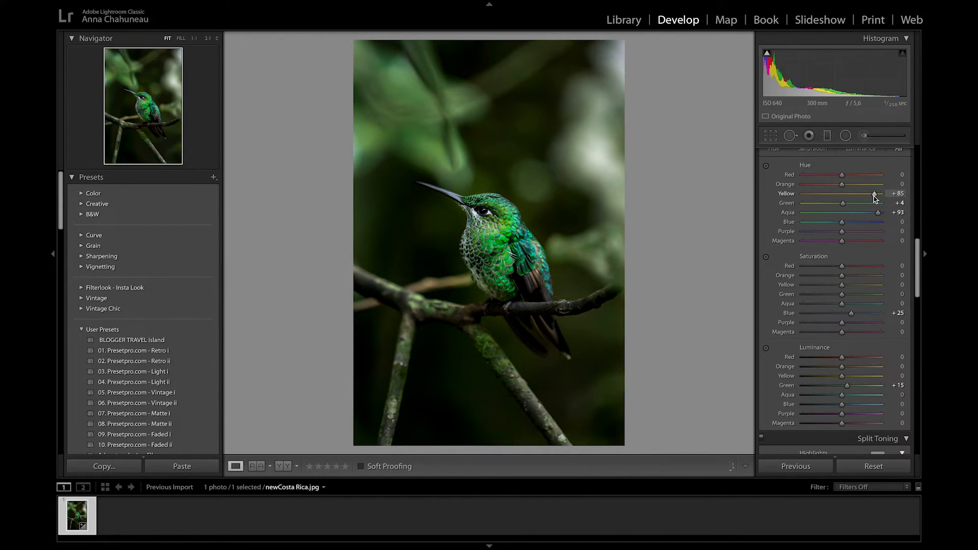
left_click_drag(873, 194, 839, 193)
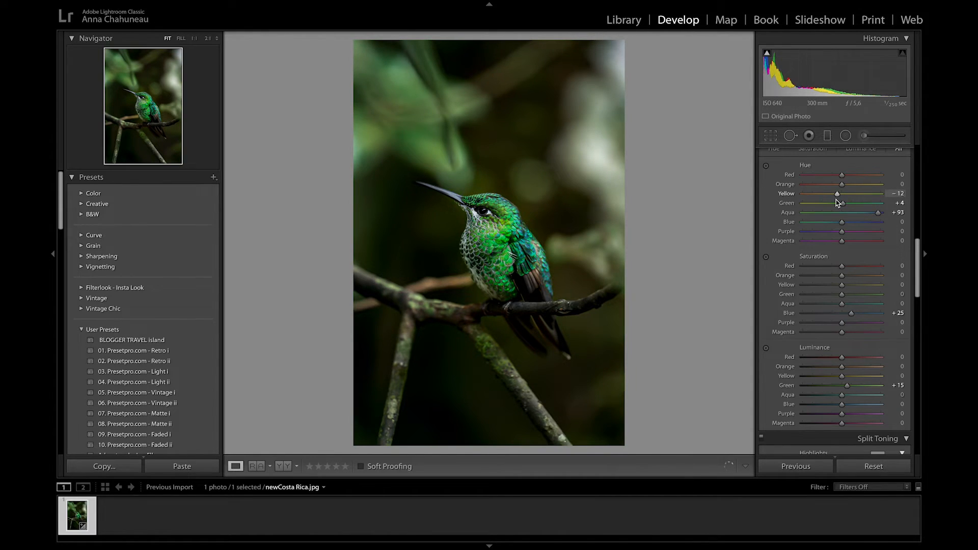
left_click_drag(838, 193, 843, 194)
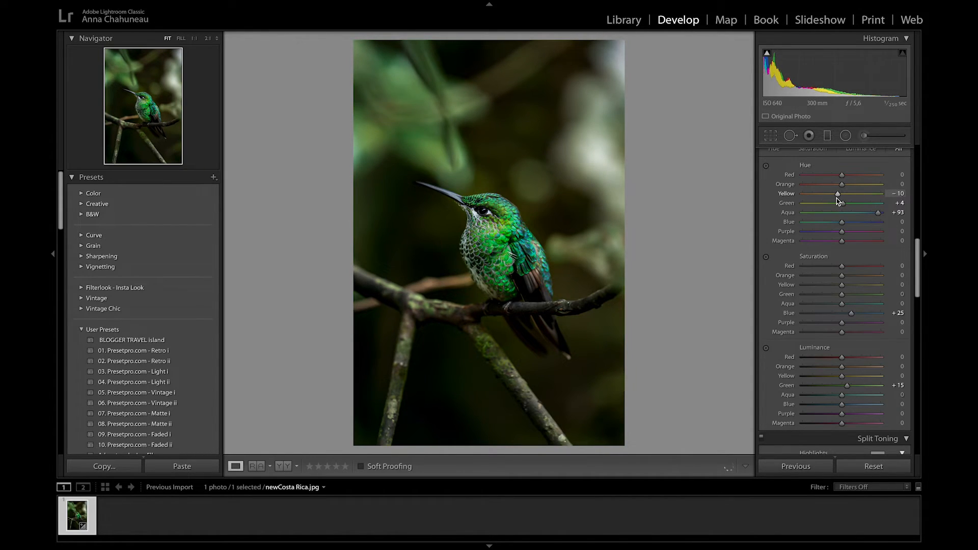
left_click_drag(840, 193, 834, 194)
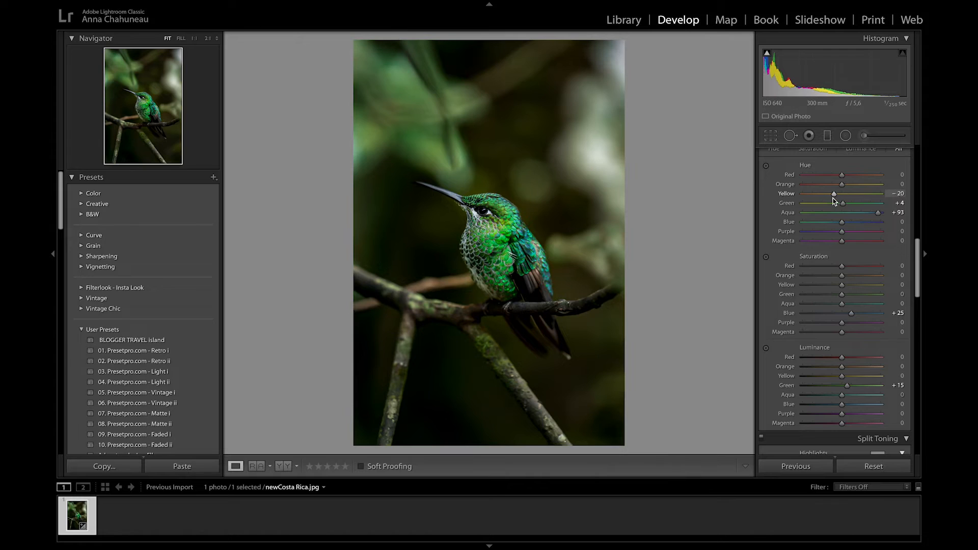
left_click_drag(832, 193, 844, 193)
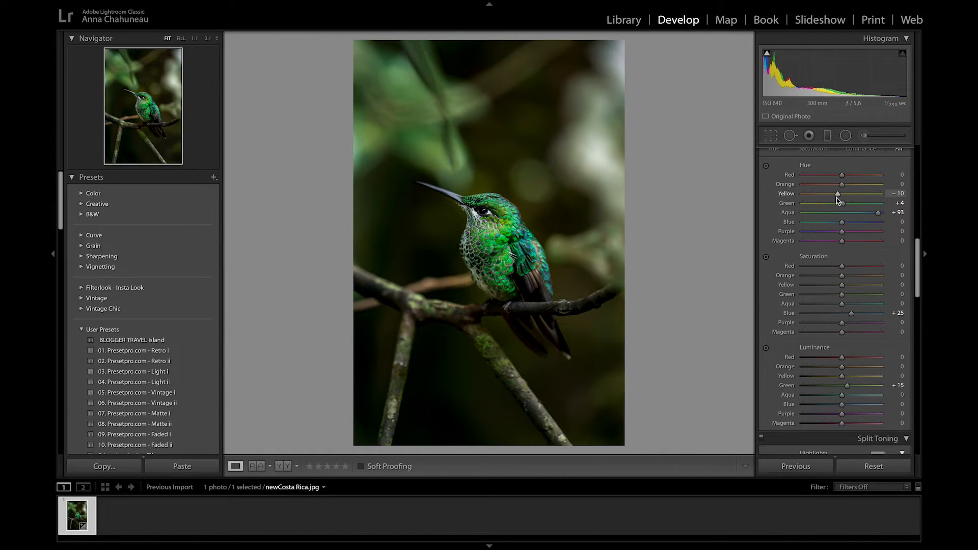
left_click_drag(843, 193, 843, 194)
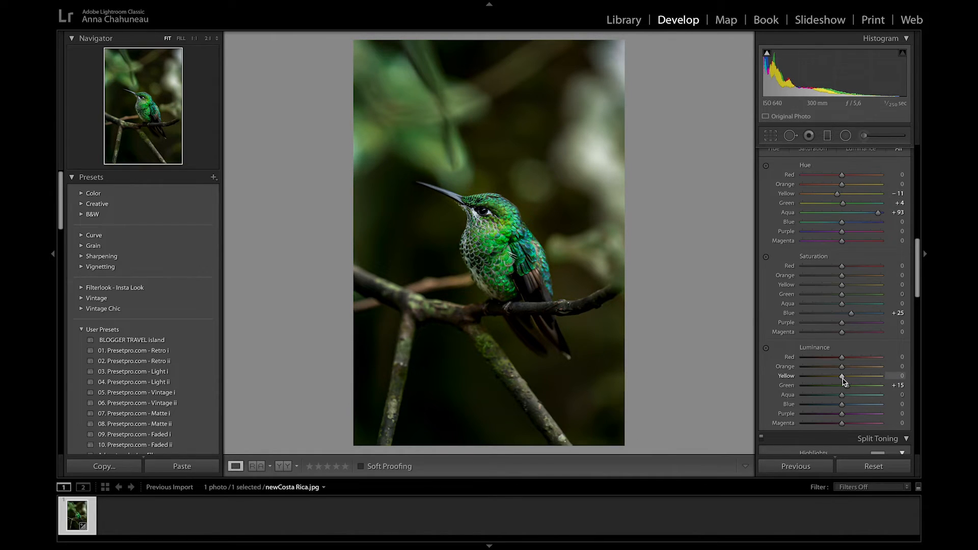
left_click_drag(842, 376, 850, 376)
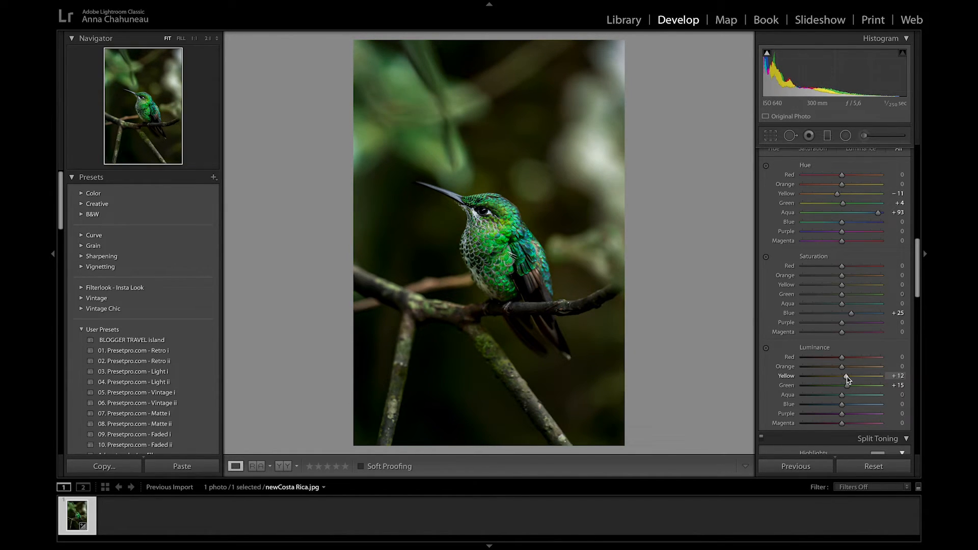
left_click_drag(838, 385, 846, 385)
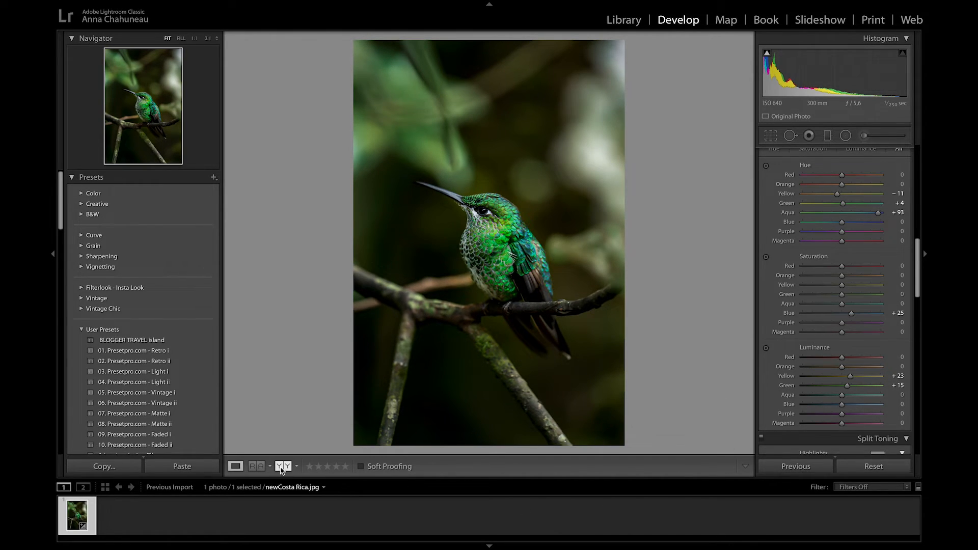
Step: Toggle the Before/After left/right comparison of the hummingbird photo, then return to single view
left_click(283, 465)
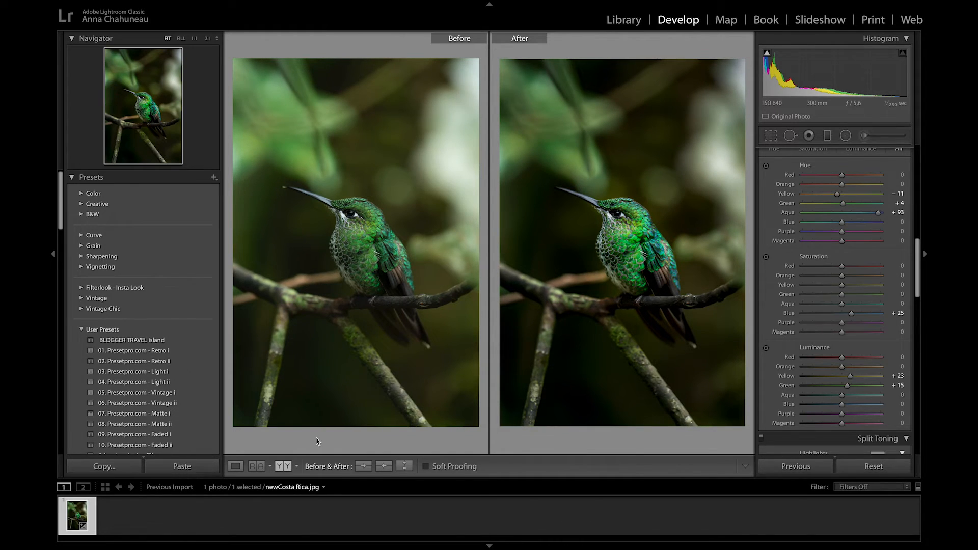
left_click(236, 466)
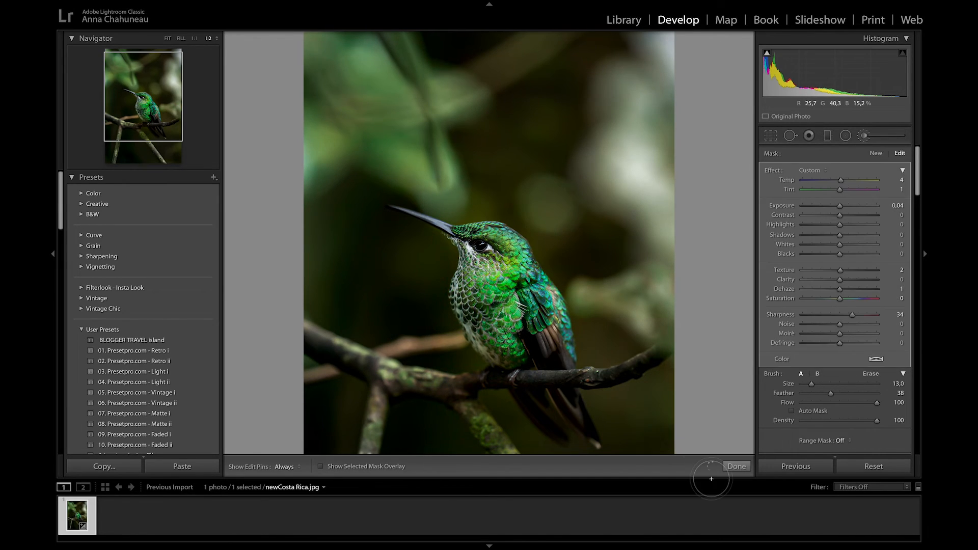
Step: Commit the +34 sharpness brush with Done, zoom out, and show Before/After side by side
left_click(735, 466)
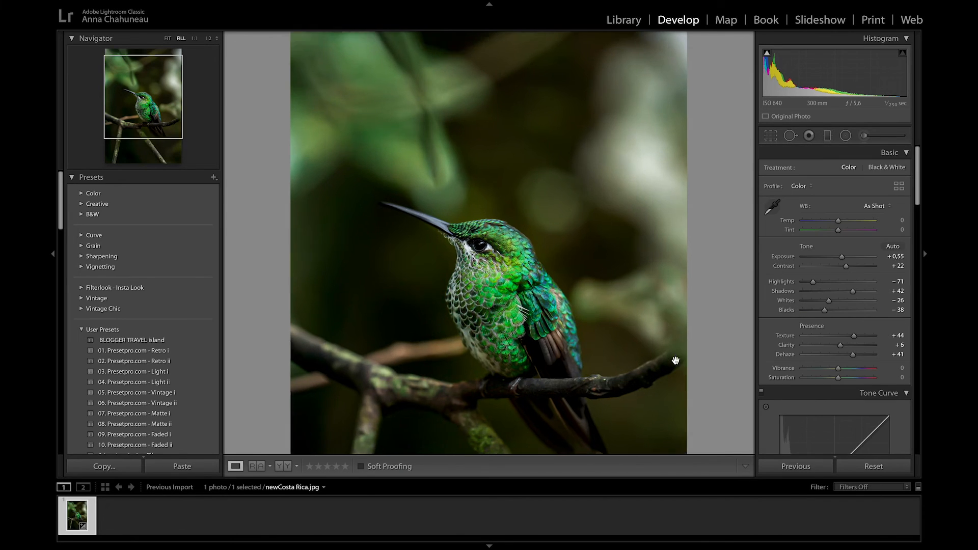
left_click(168, 37)
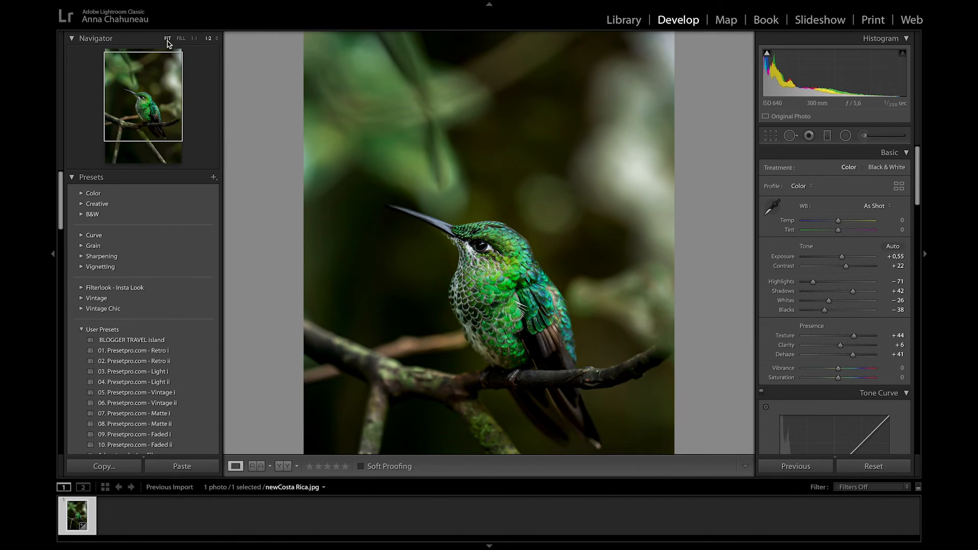
left_click(281, 466)
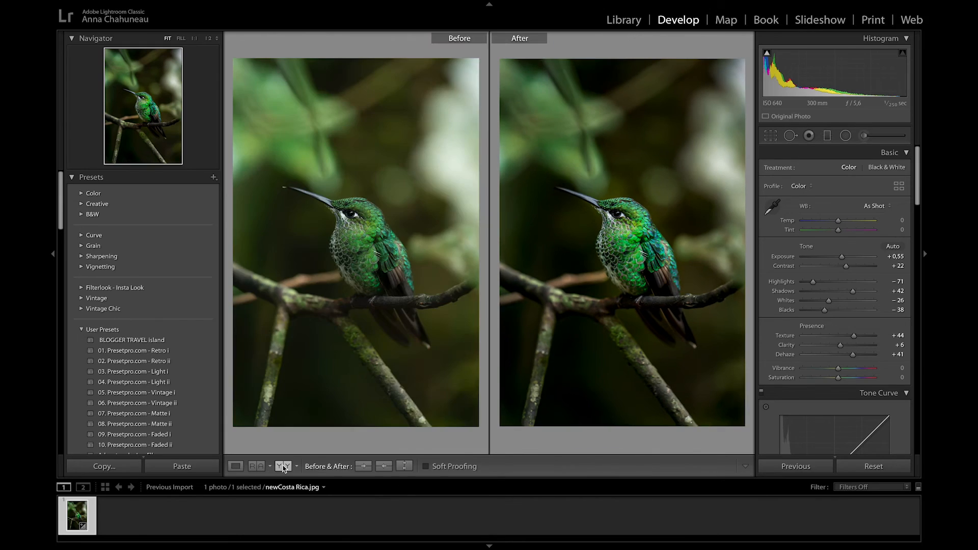
mouse_move(283, 465)
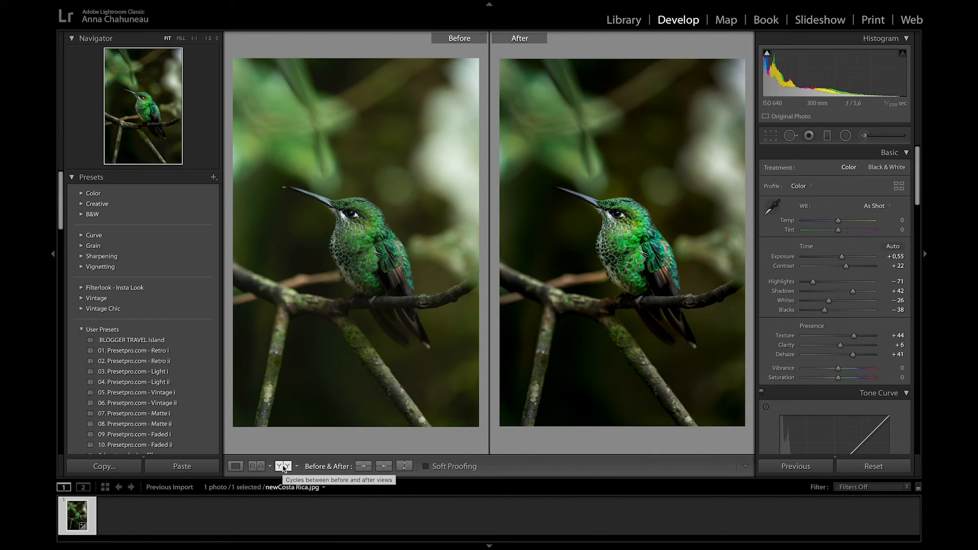